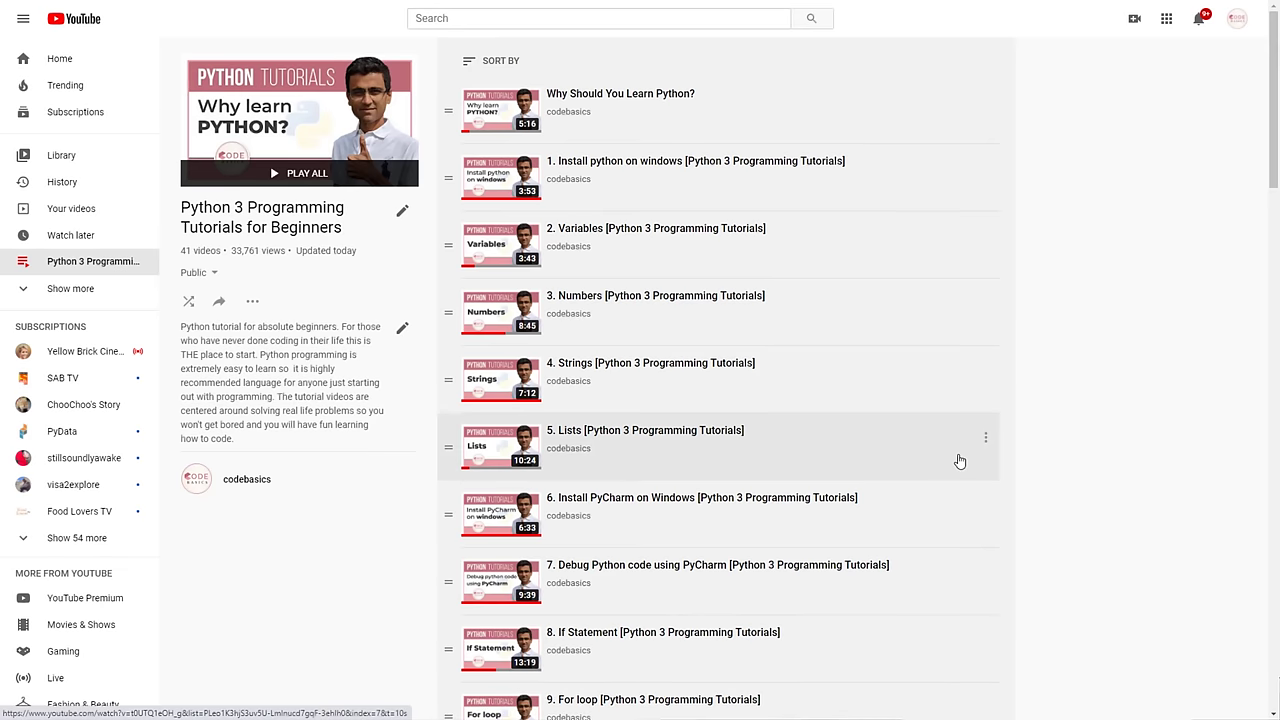
Step: Scroll through the videos in the Data Structures Tutorials In Python playlist
scroll("down", 3)
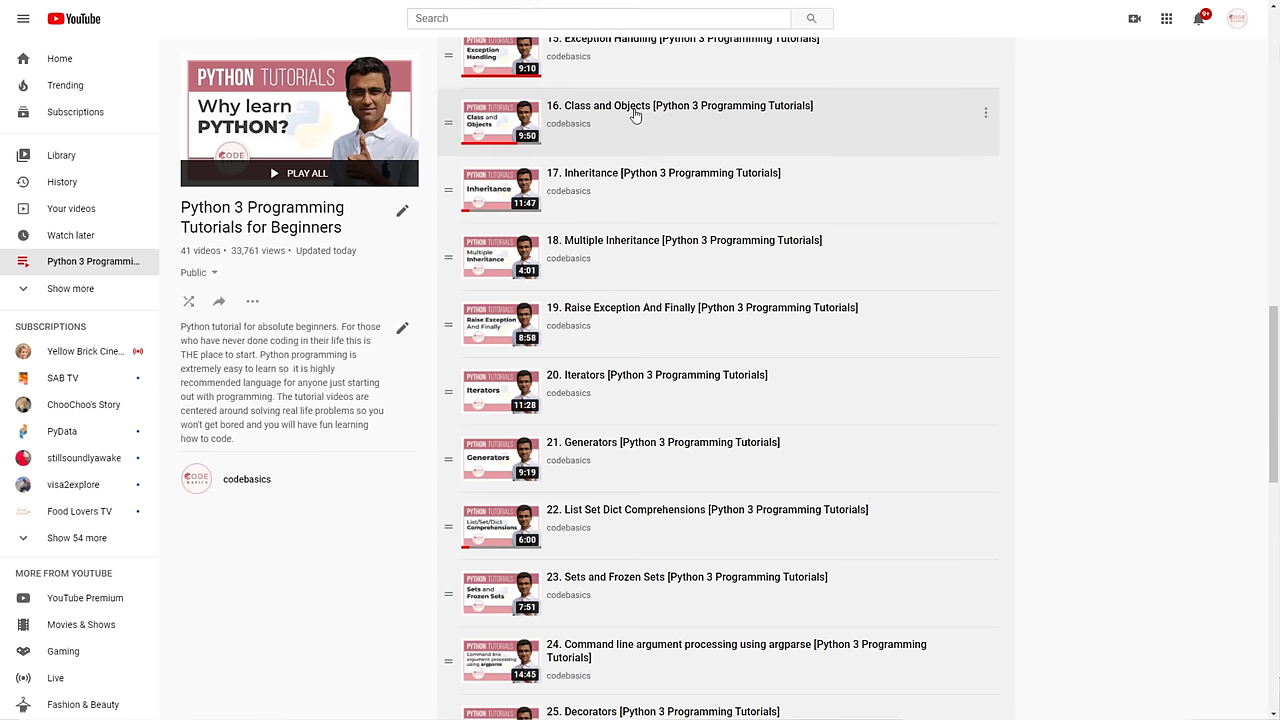
mouse_move(611, 665)
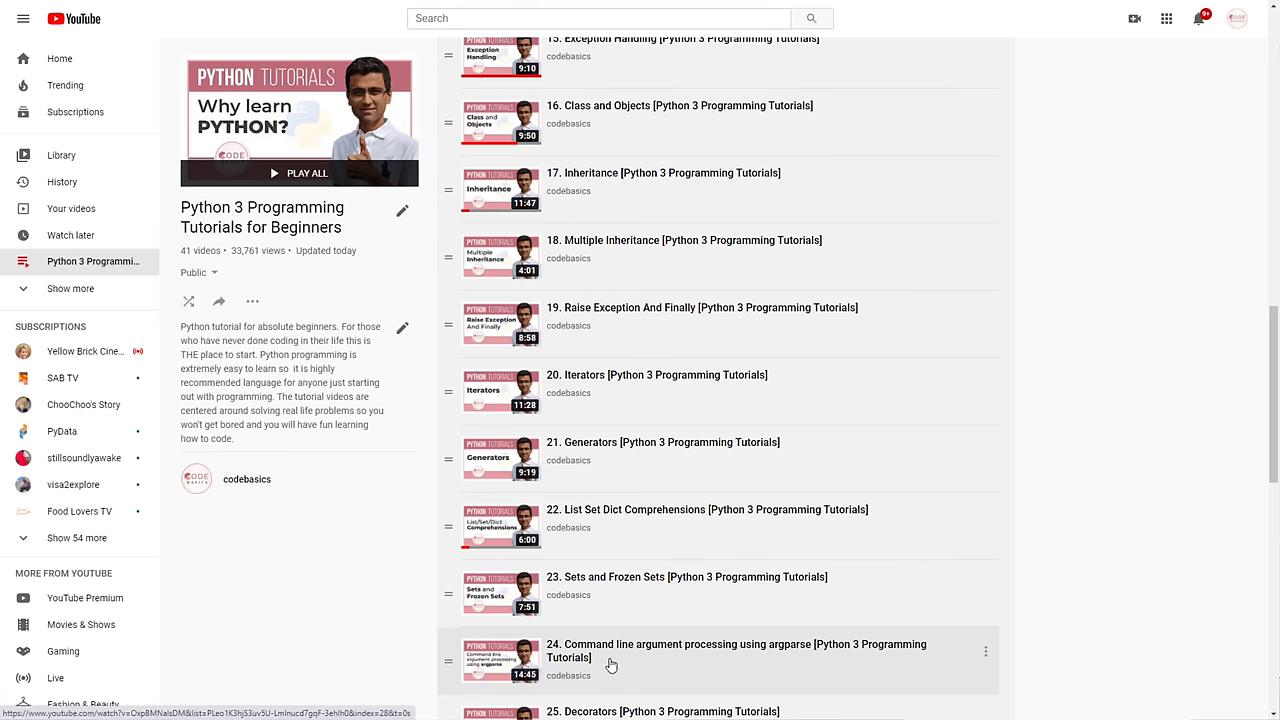
scroll("down", 3)
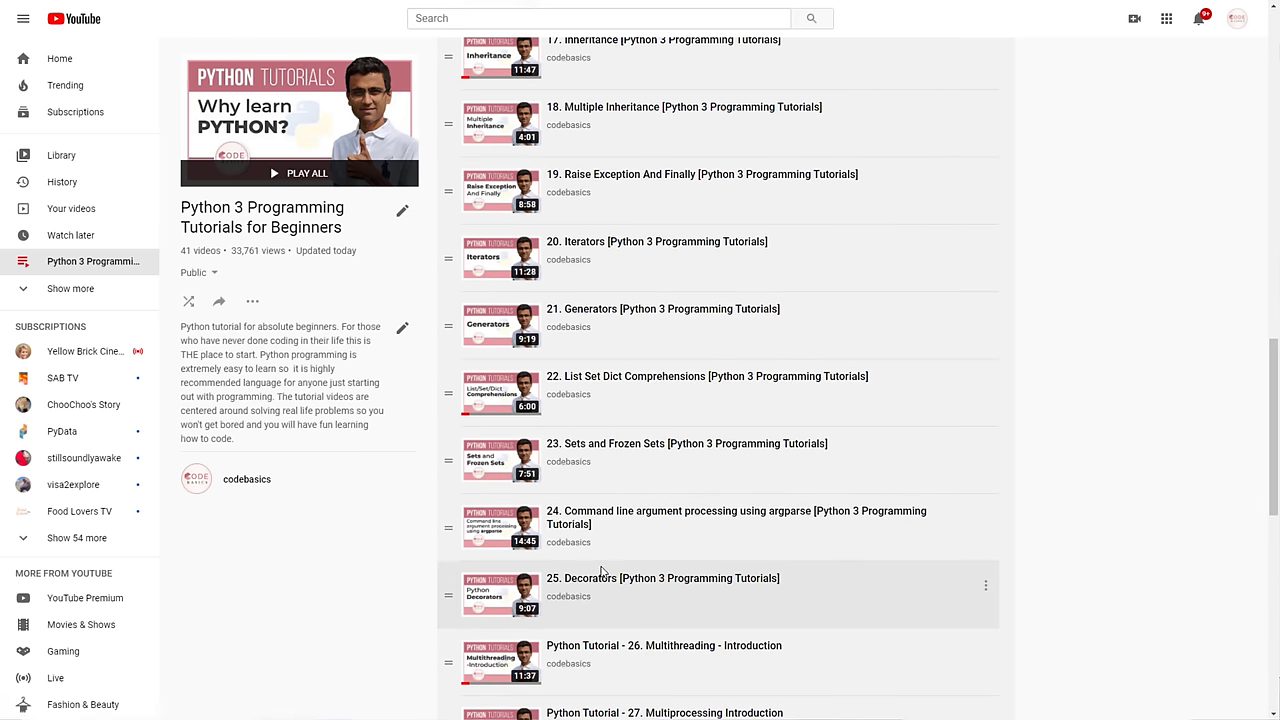
scroll("down", 3)
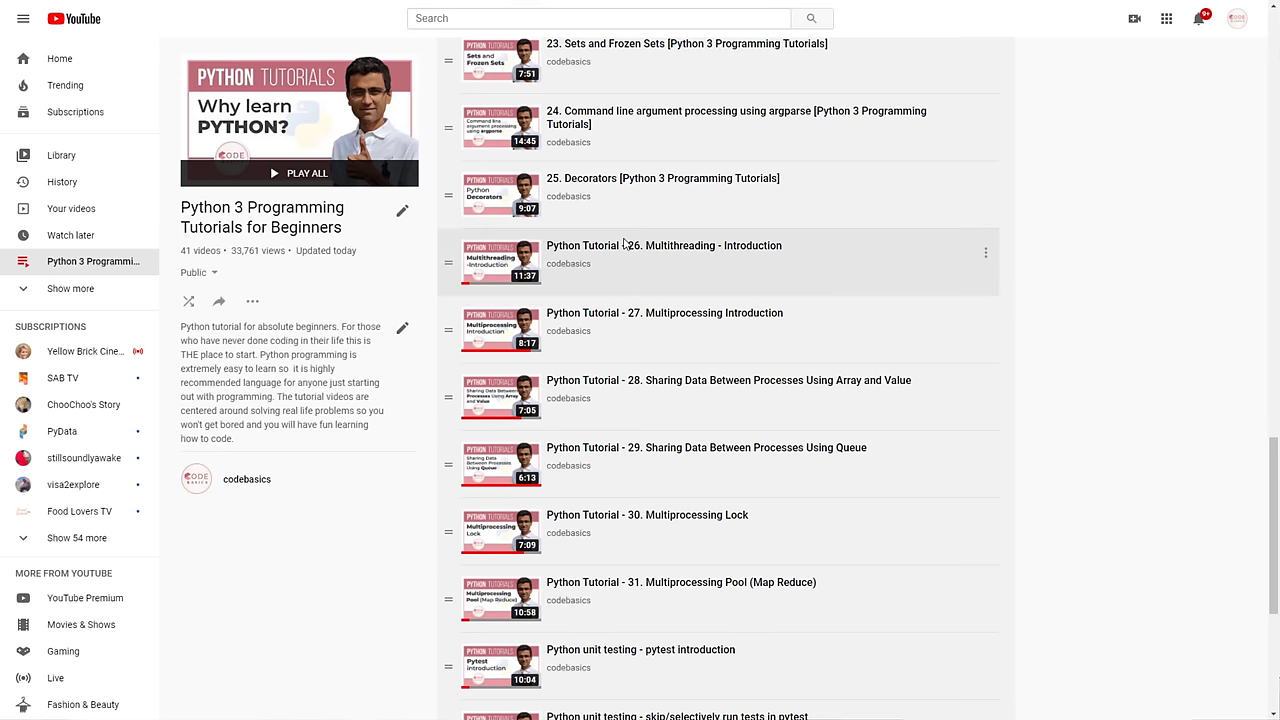
mouse_move(660, 288)
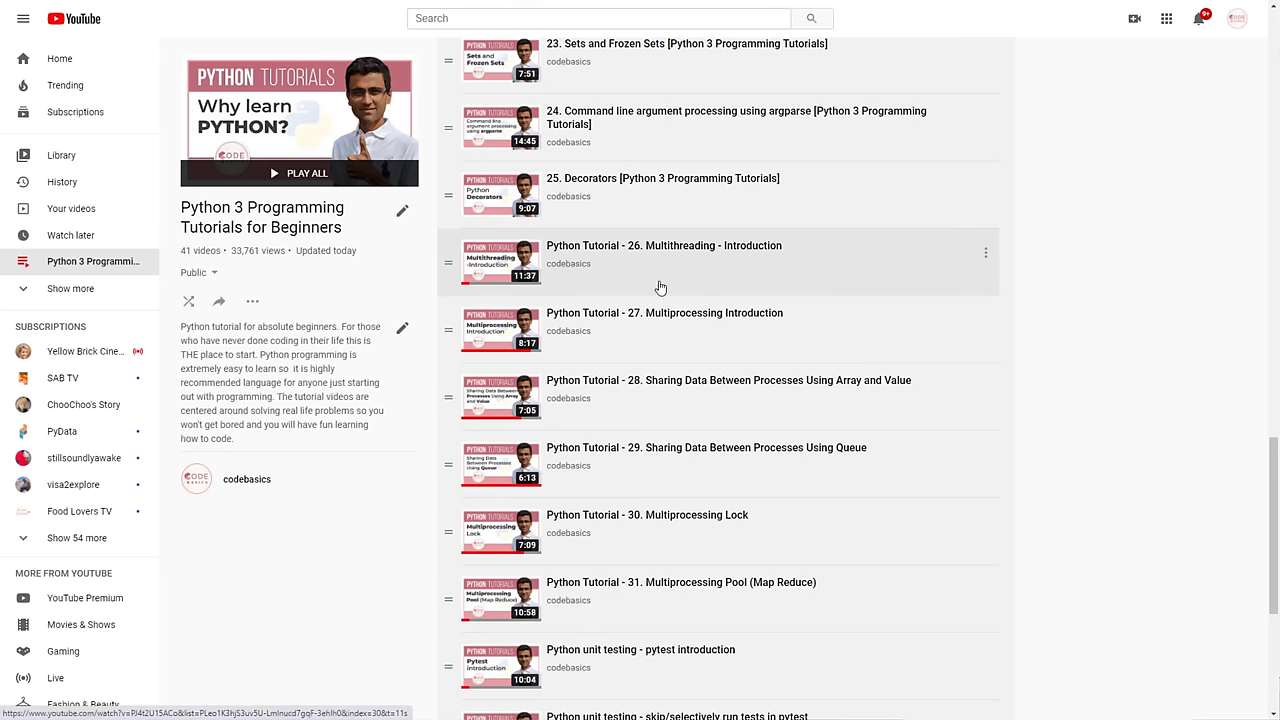
scroll("down", 3)
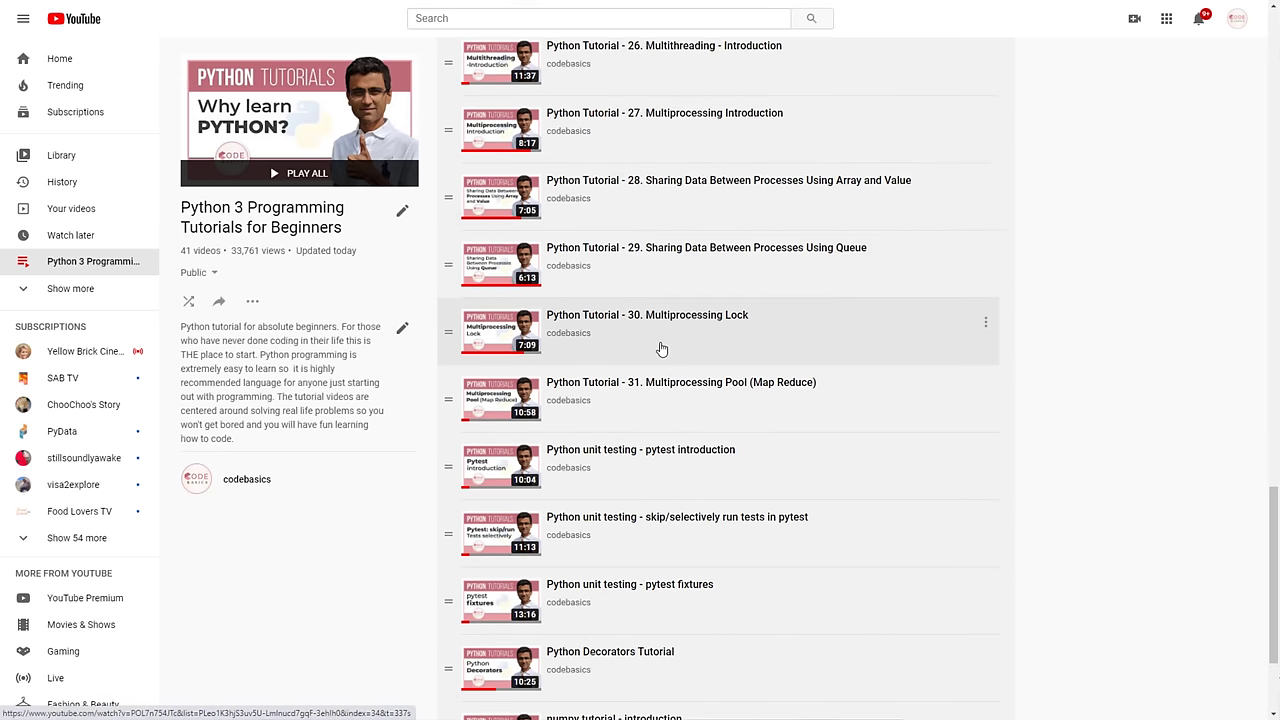
scroll("down", 3)
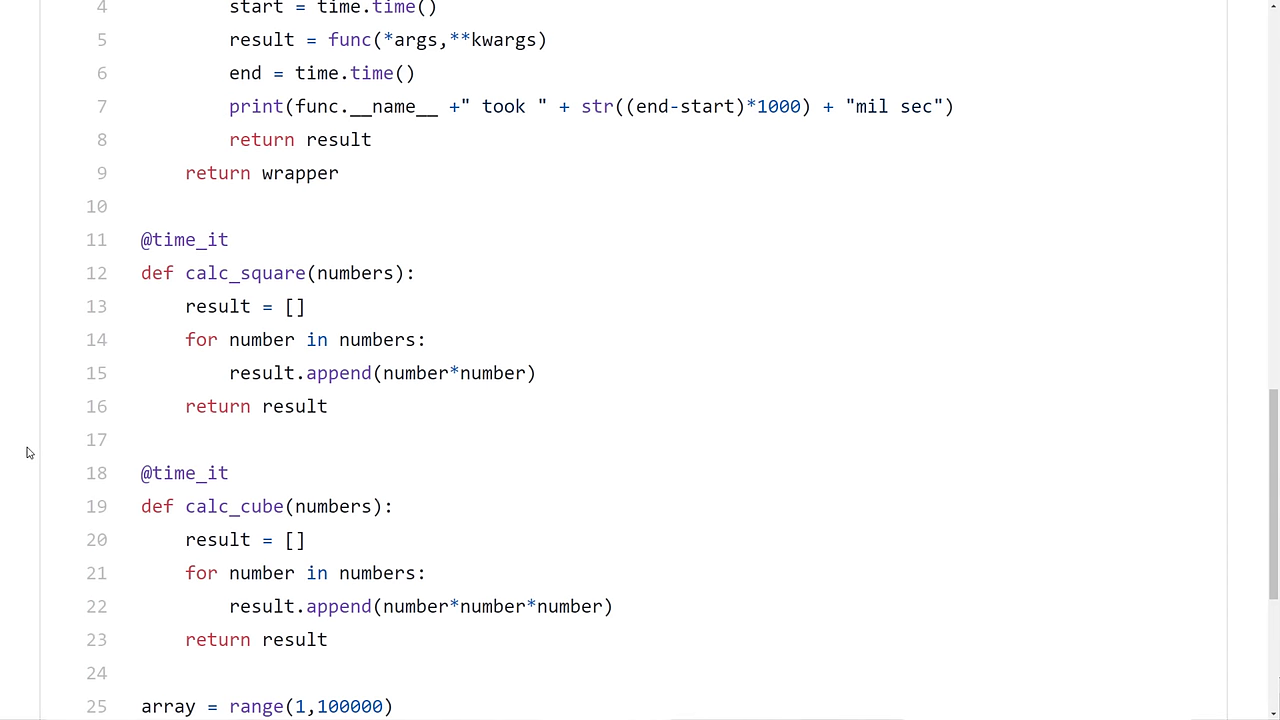
scroll("down", 3)
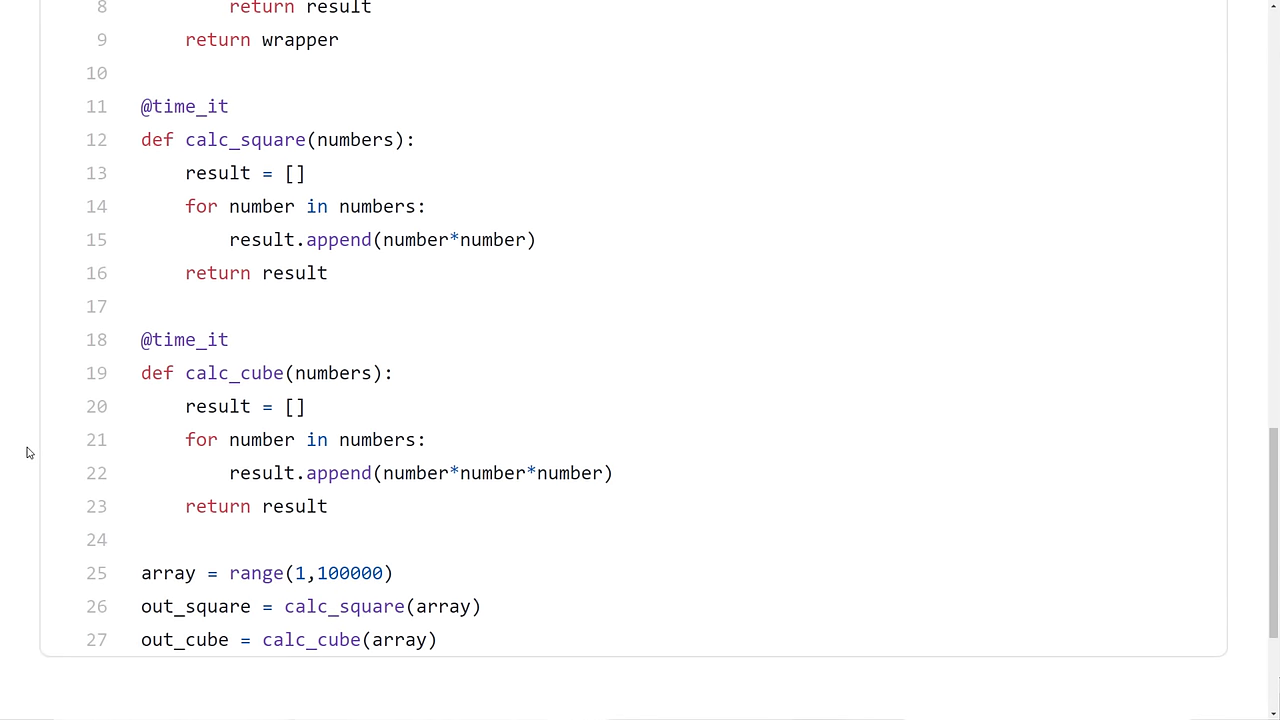
mouse_move(231, 349)
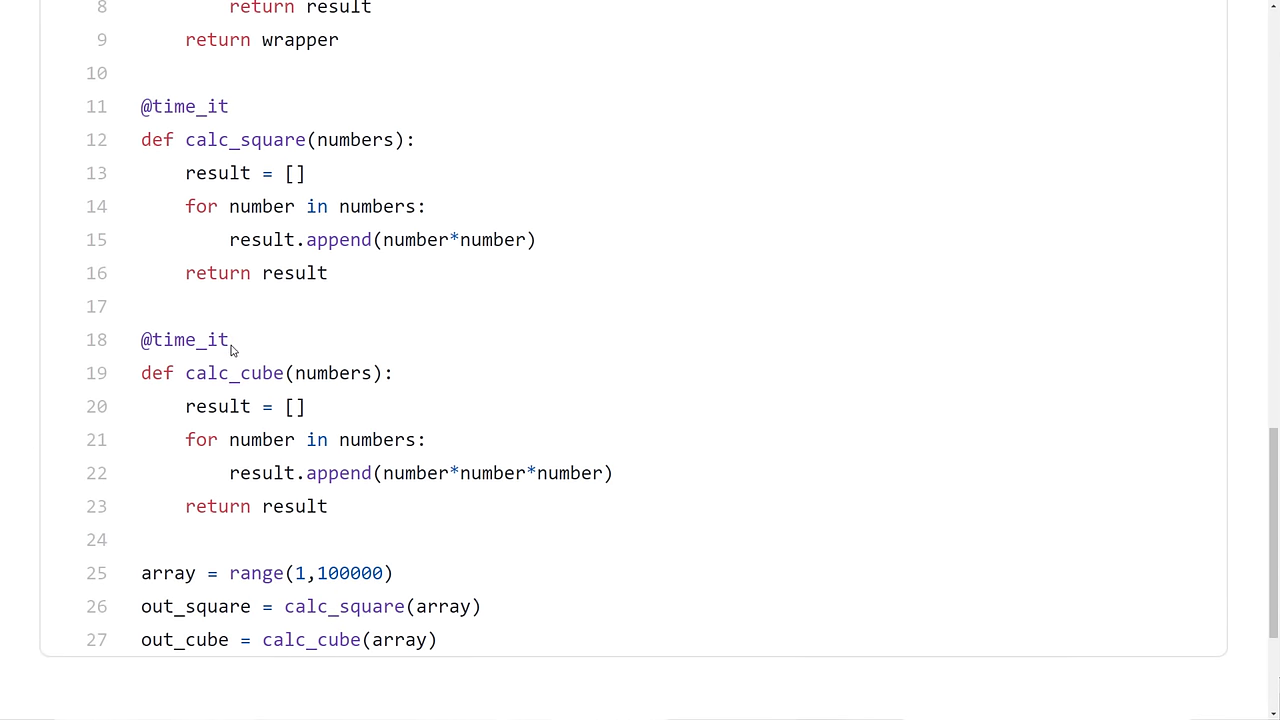
Step: Highlight the time_it decorator names above calc_square and calc_cube
double_click(184, 339)
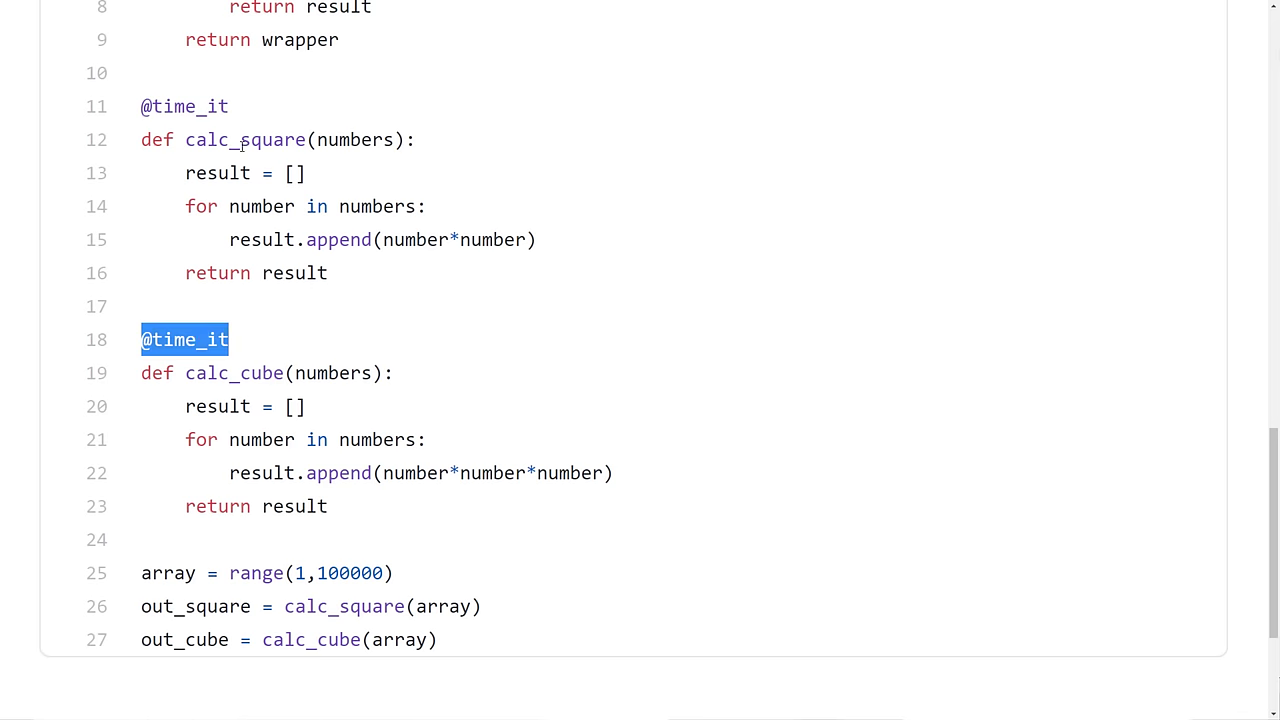
double_click(184, 106)
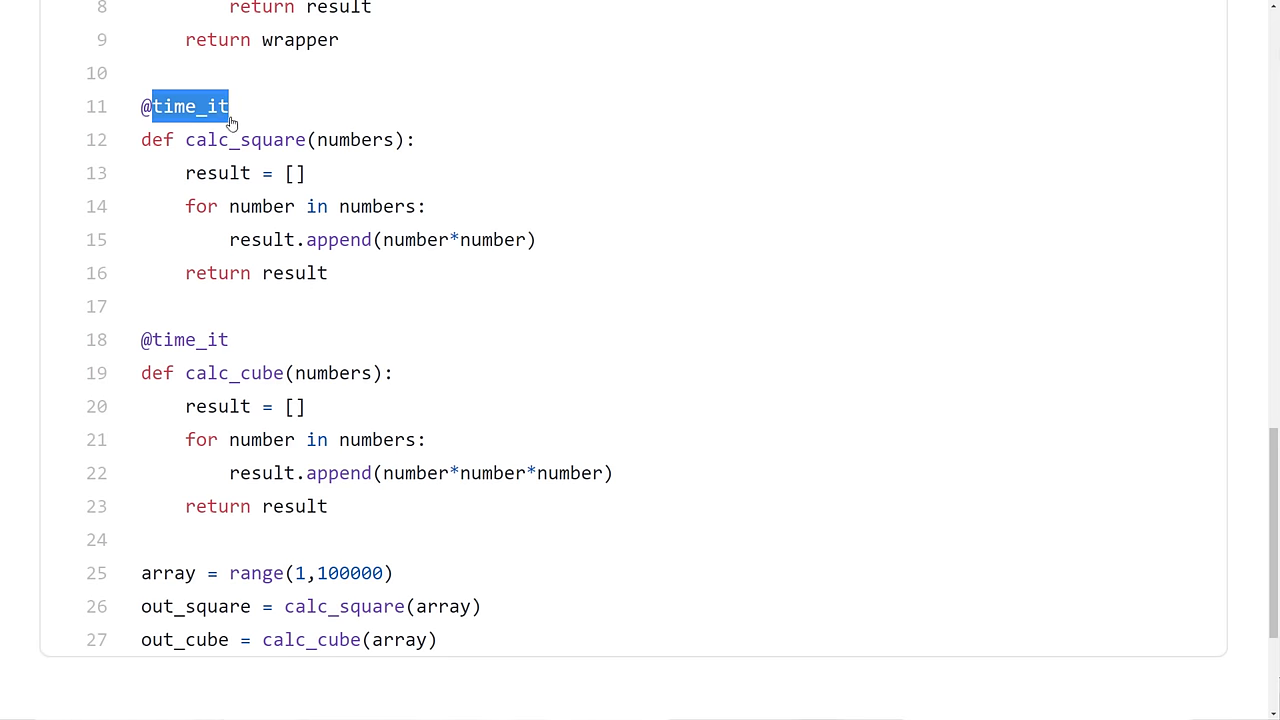
scroll("up", 3)
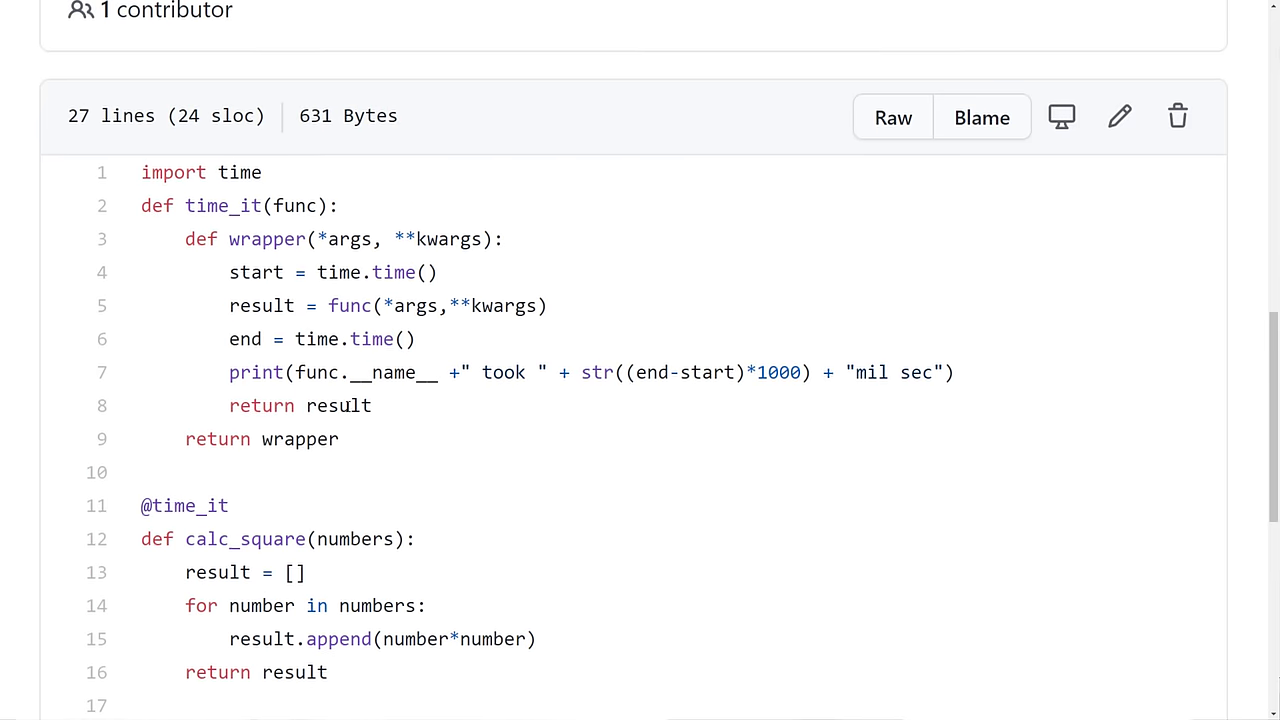
scroll("down", 3)
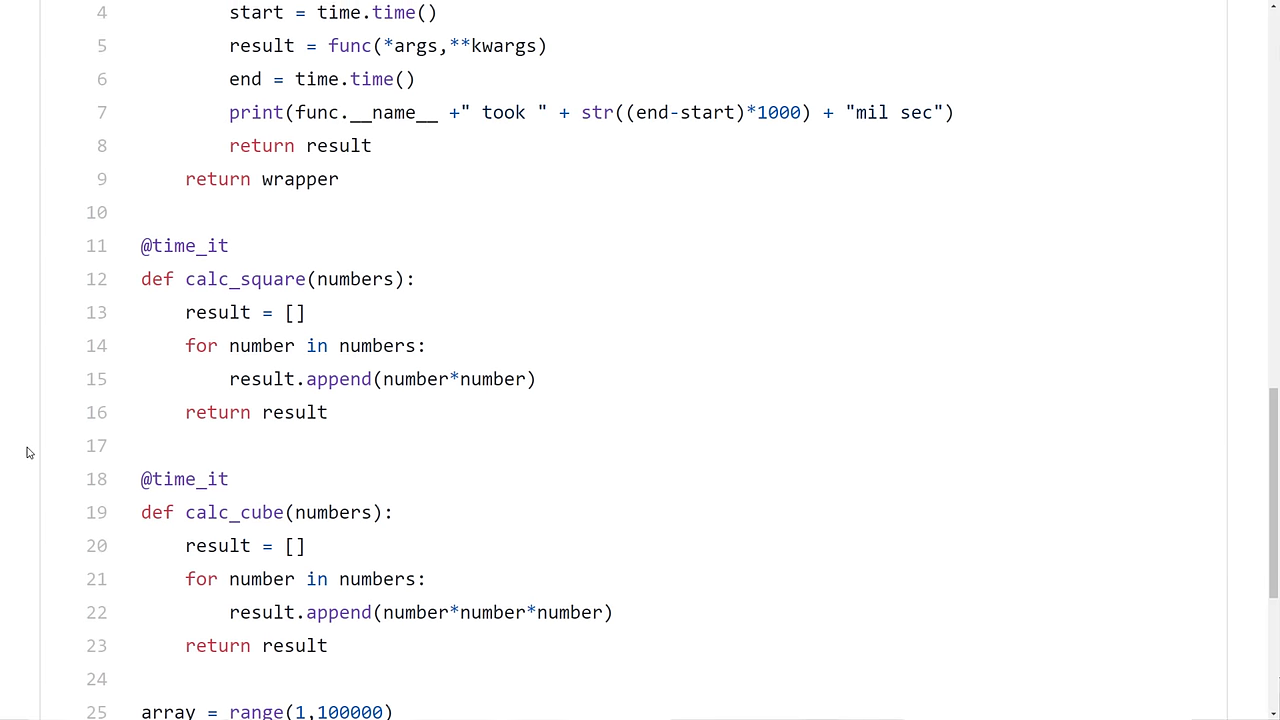
scroll("down", 3)
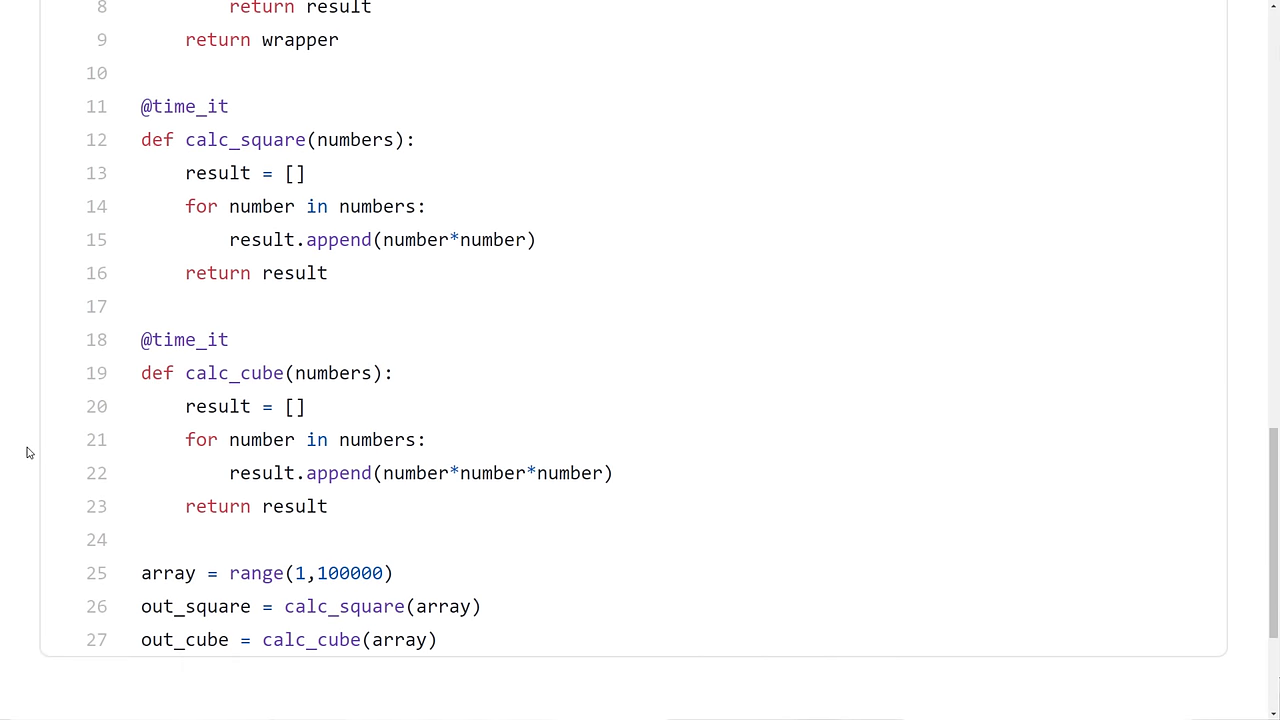
double_click(184, 339)
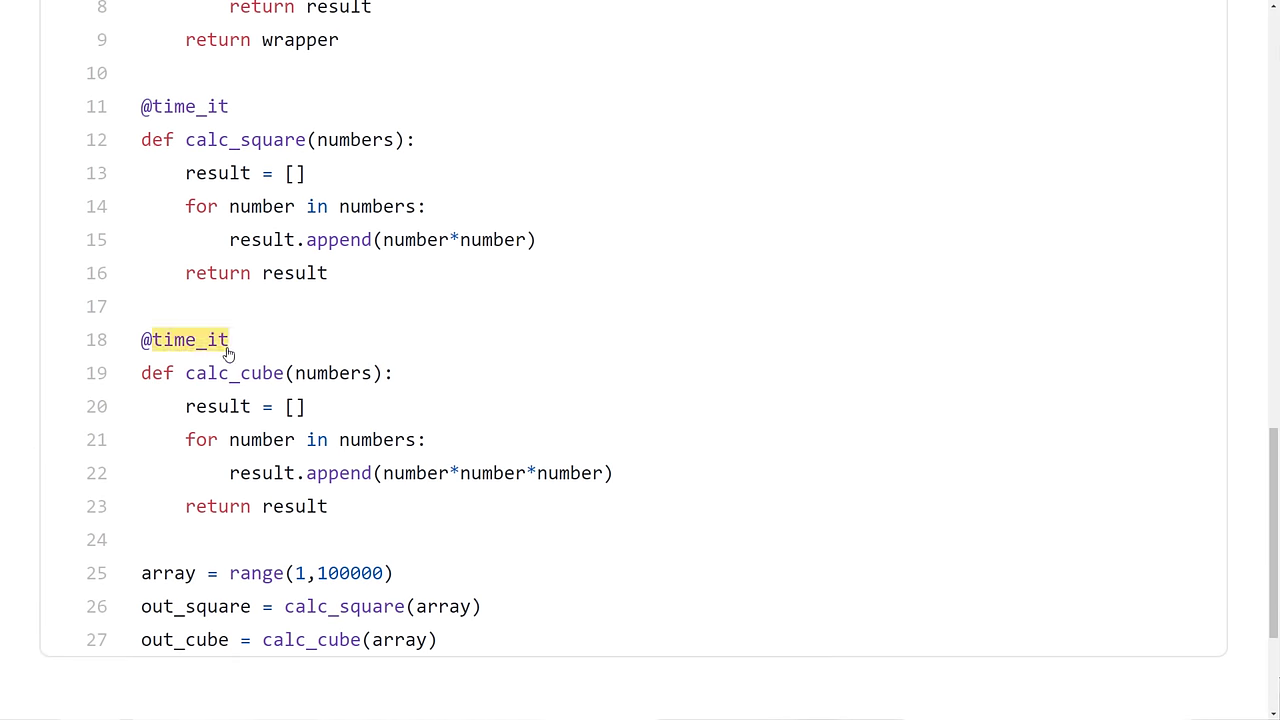
double_click(184, 339)
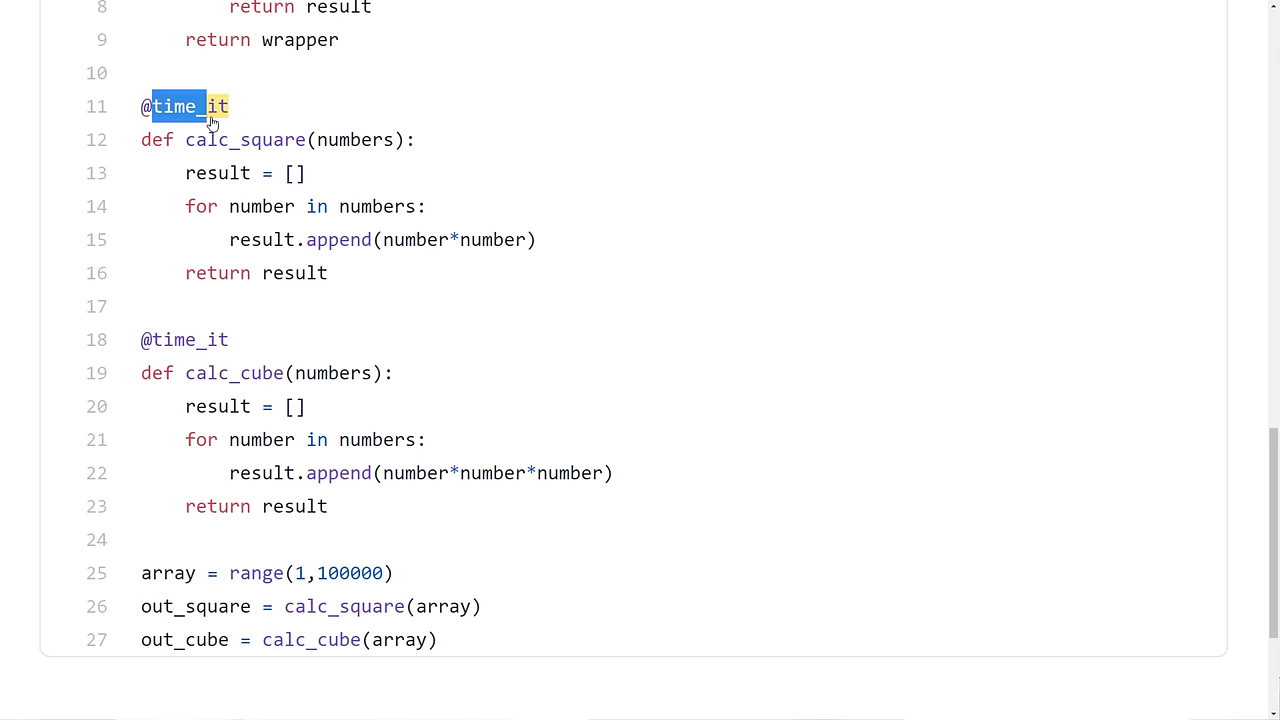
scroll("up", 3)
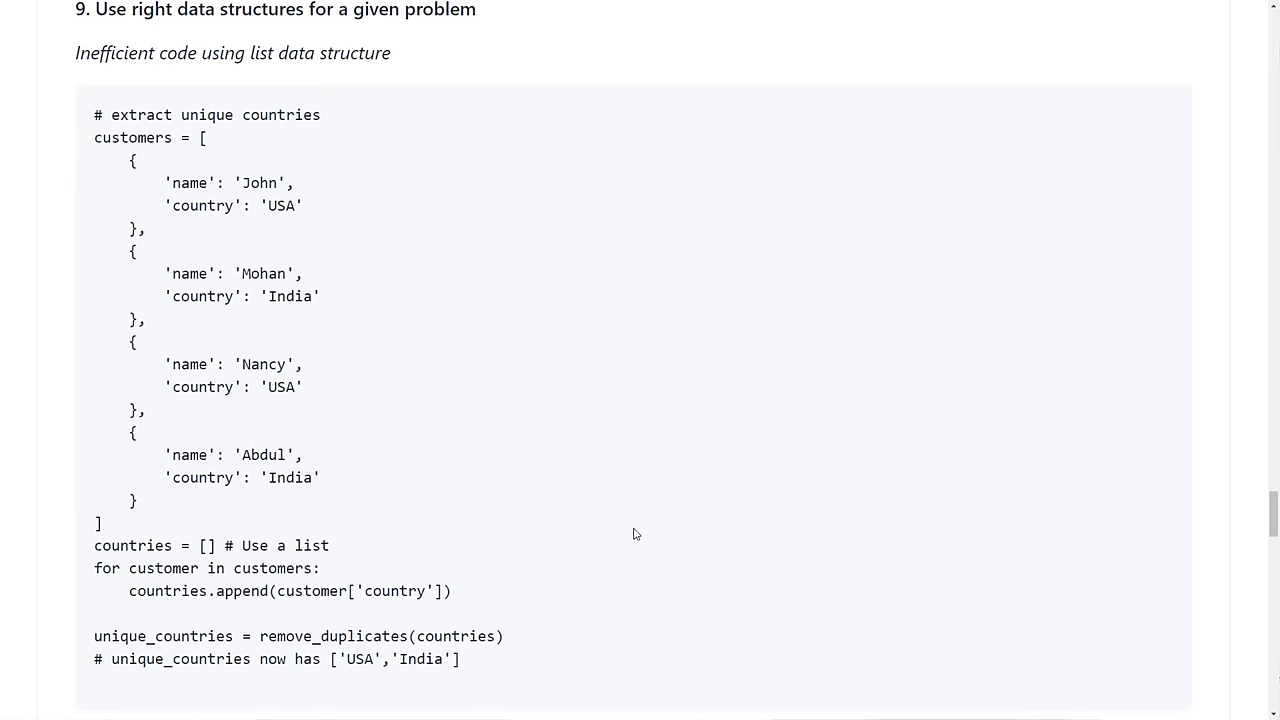
Step: Scroll back to tip 1, 'Write compact code', on the best-practices page
scroll("down", 3)
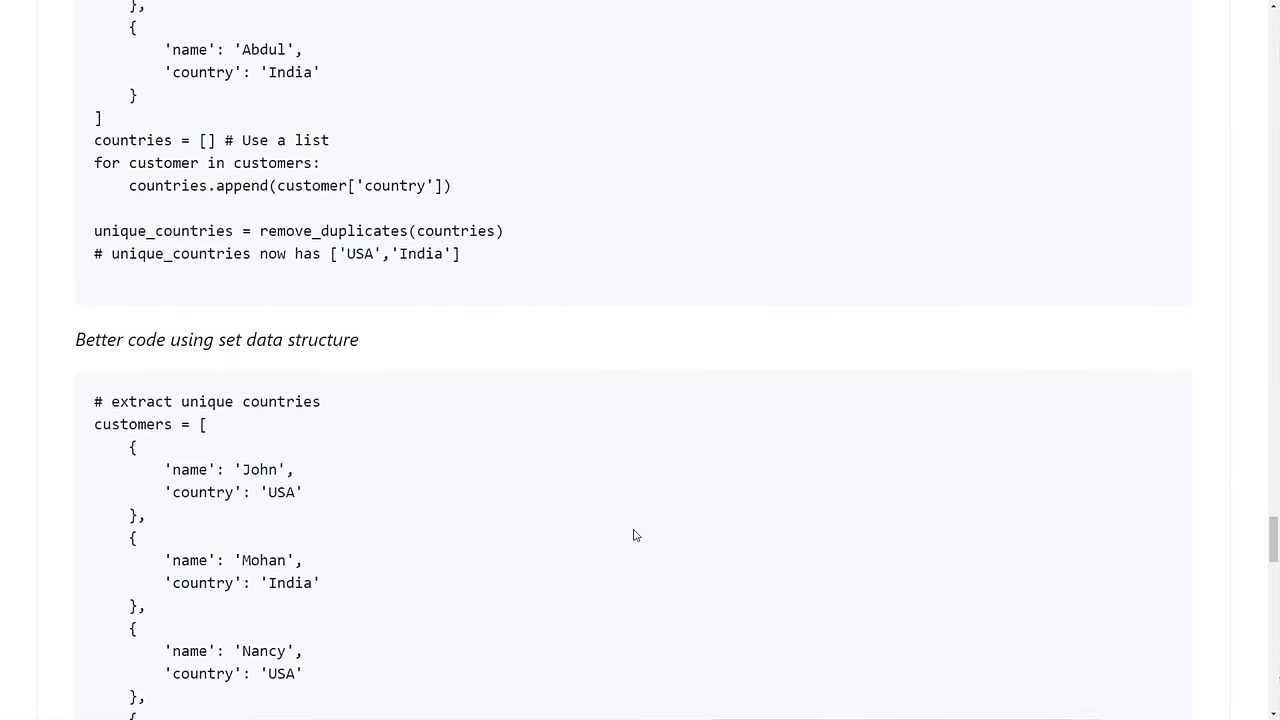
scroll("down", 3)
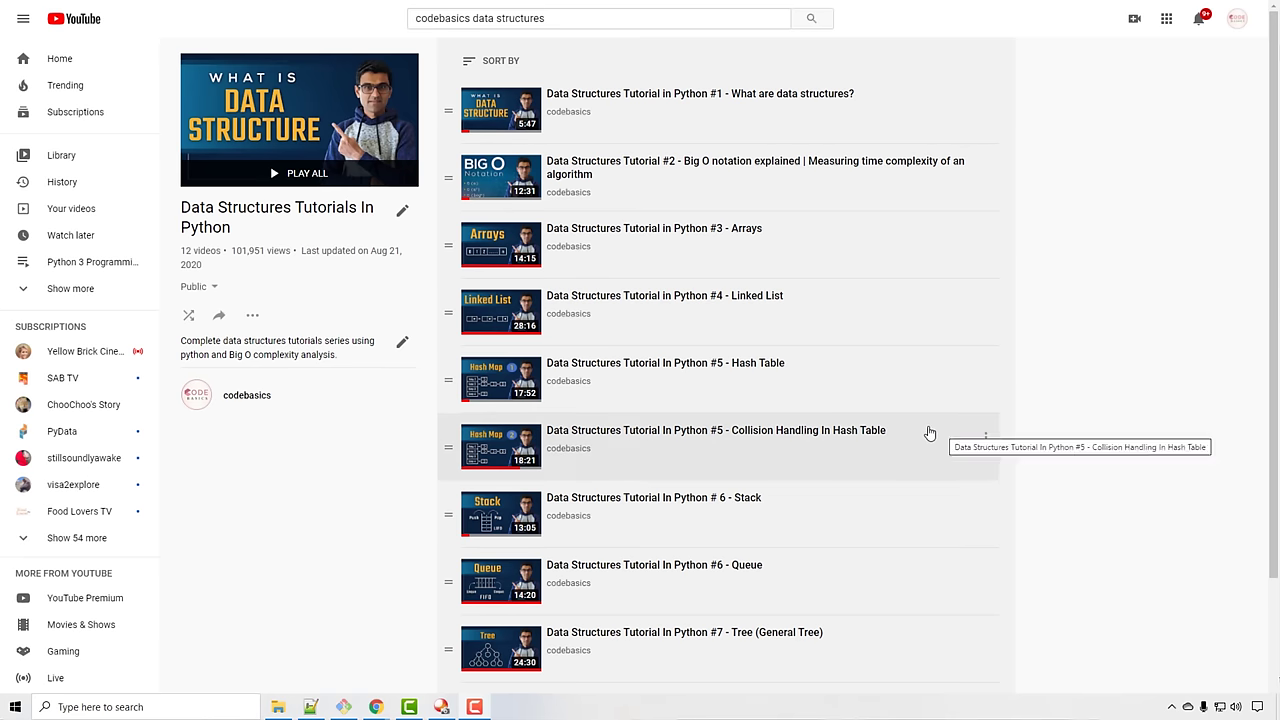
scroll("down", 3)
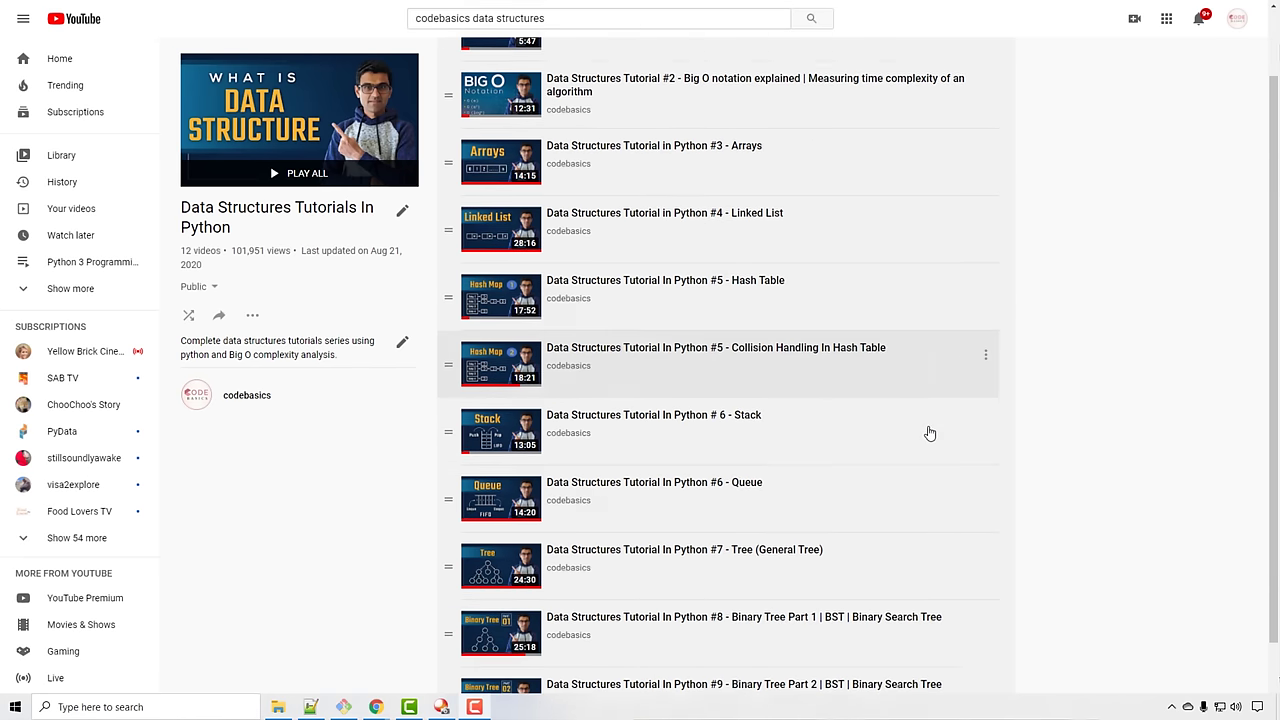
scroll("up", 3)
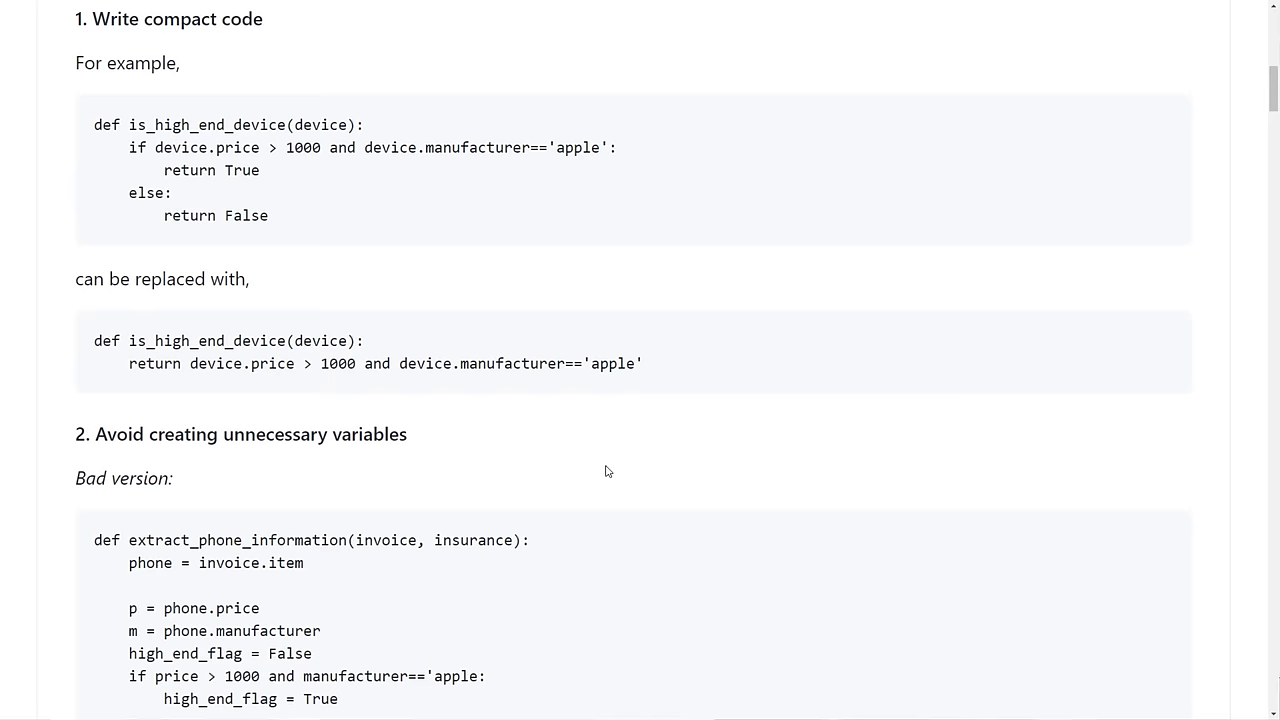
Step: Scroll through best-practices sections 2, 3 and 4 of the guide
scroll("down", 3)
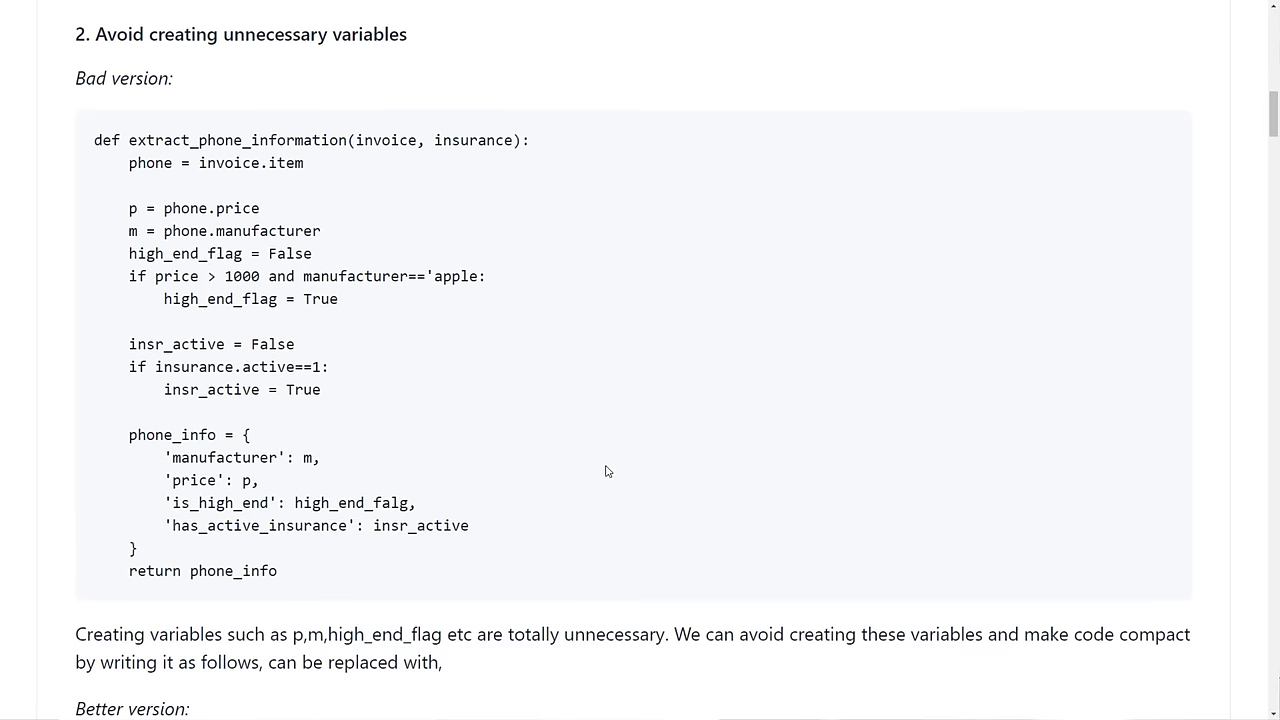
scroll("down", 3)
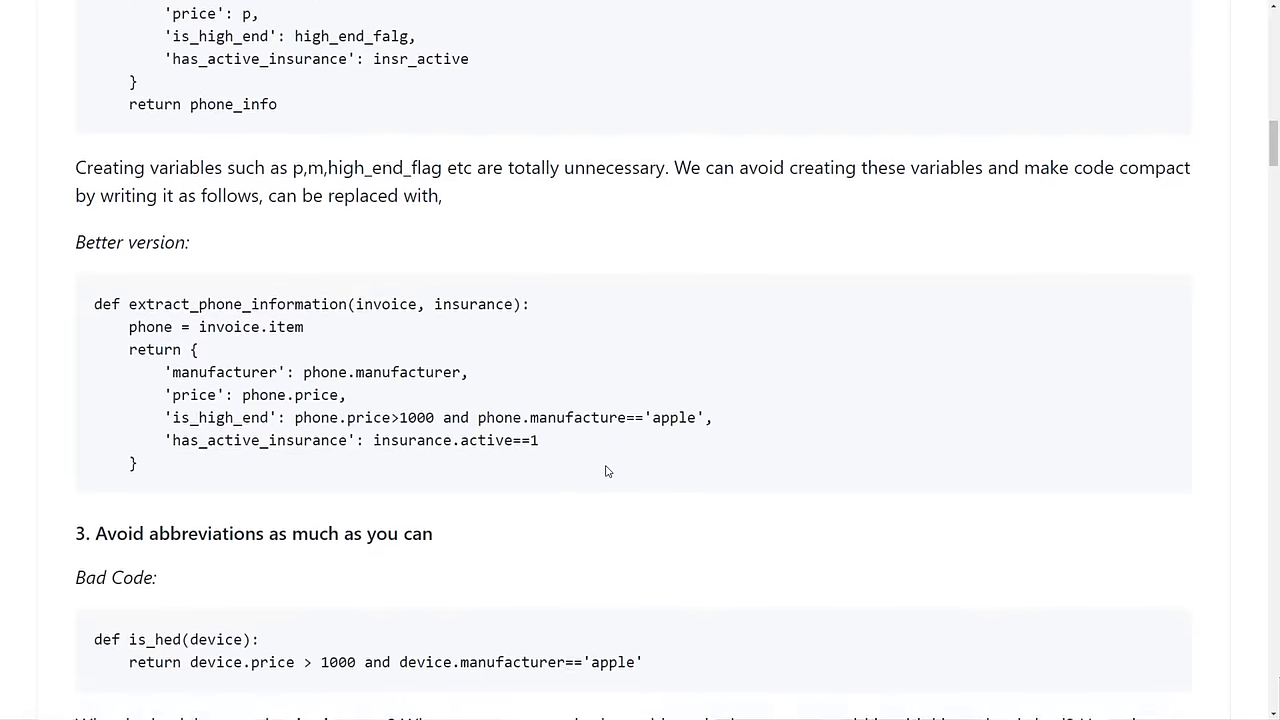
scroll("down", 3)
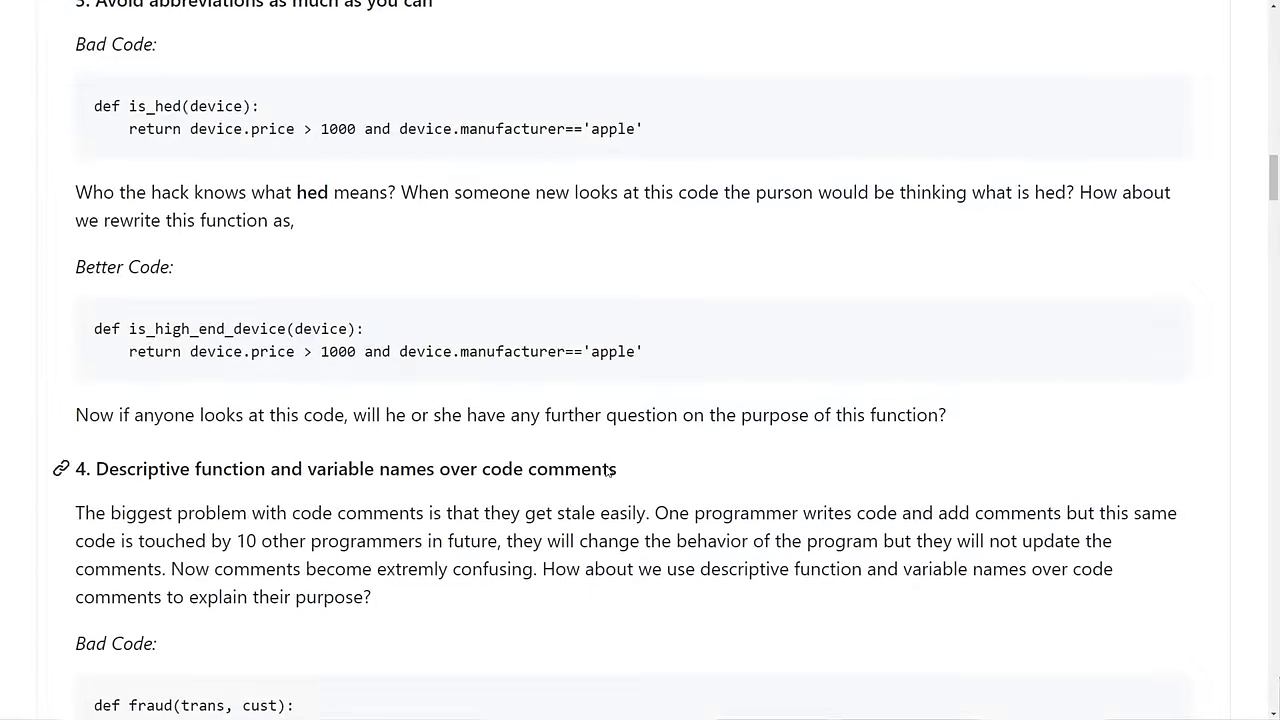
scroll("up", 3)
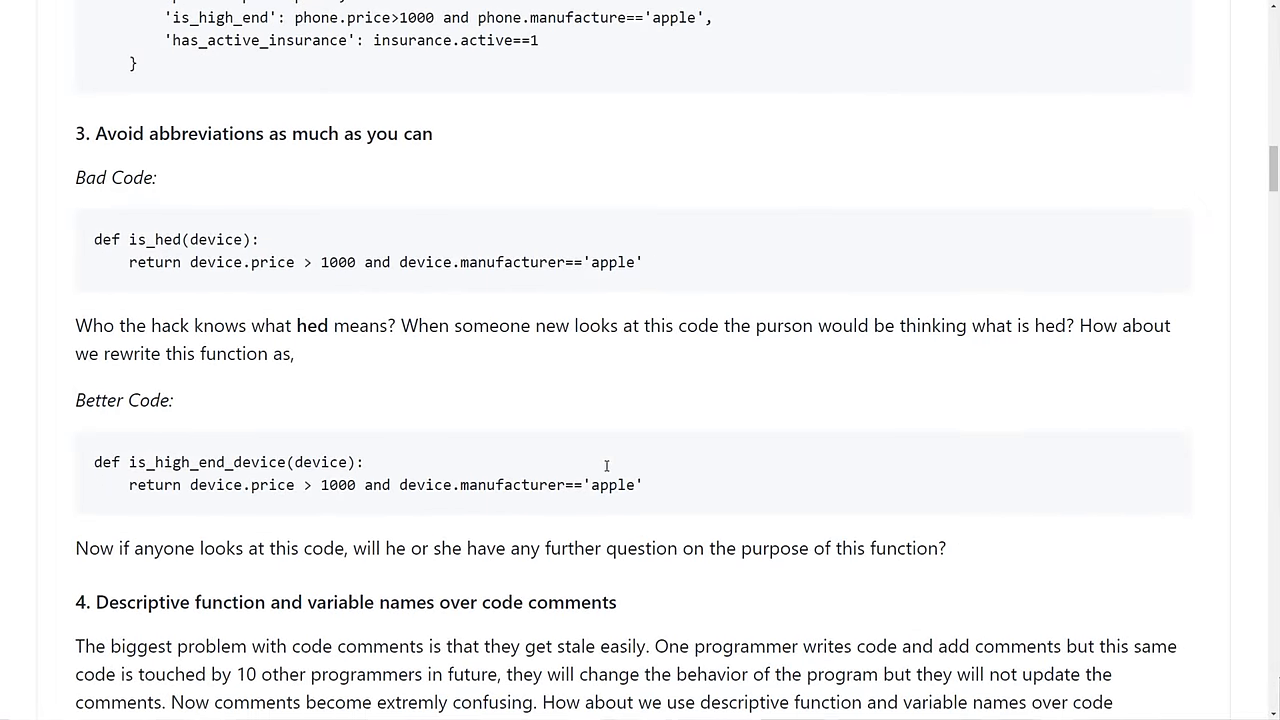
scroll("down", 3)
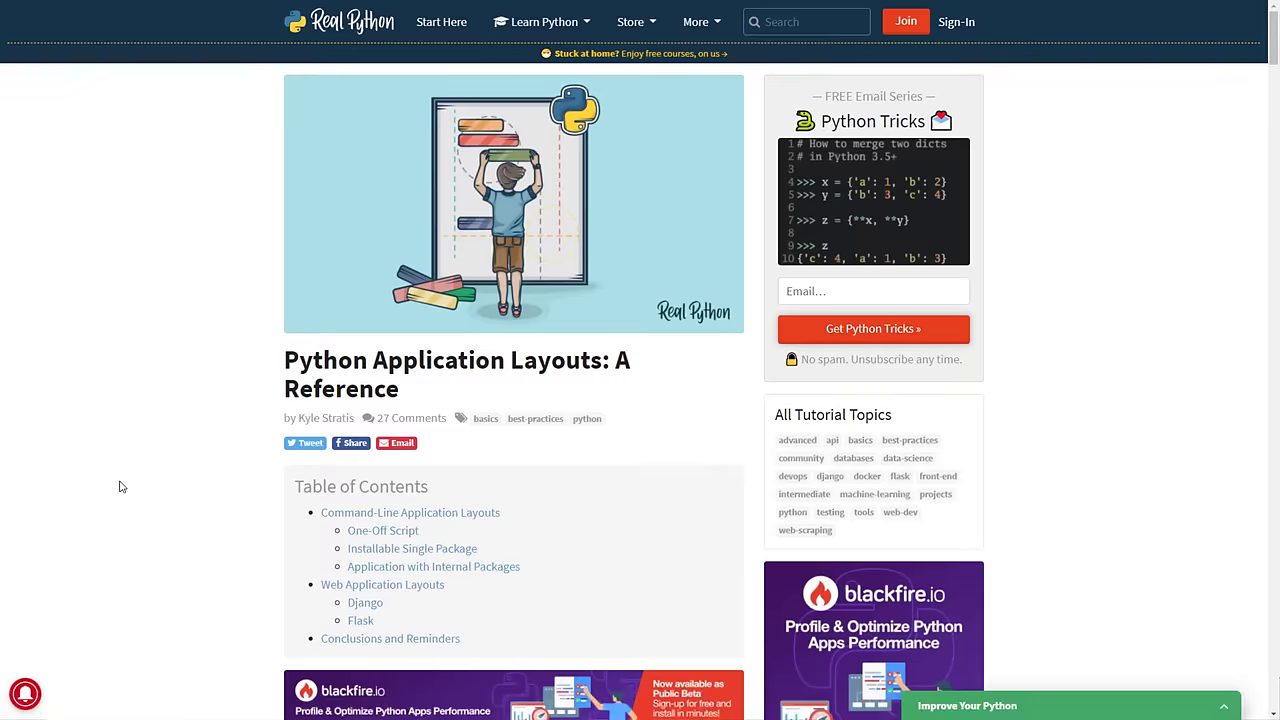
Step: Scroll to the Installable Single Package helloworld structure and deselect the package tree
scroll("down", 3)
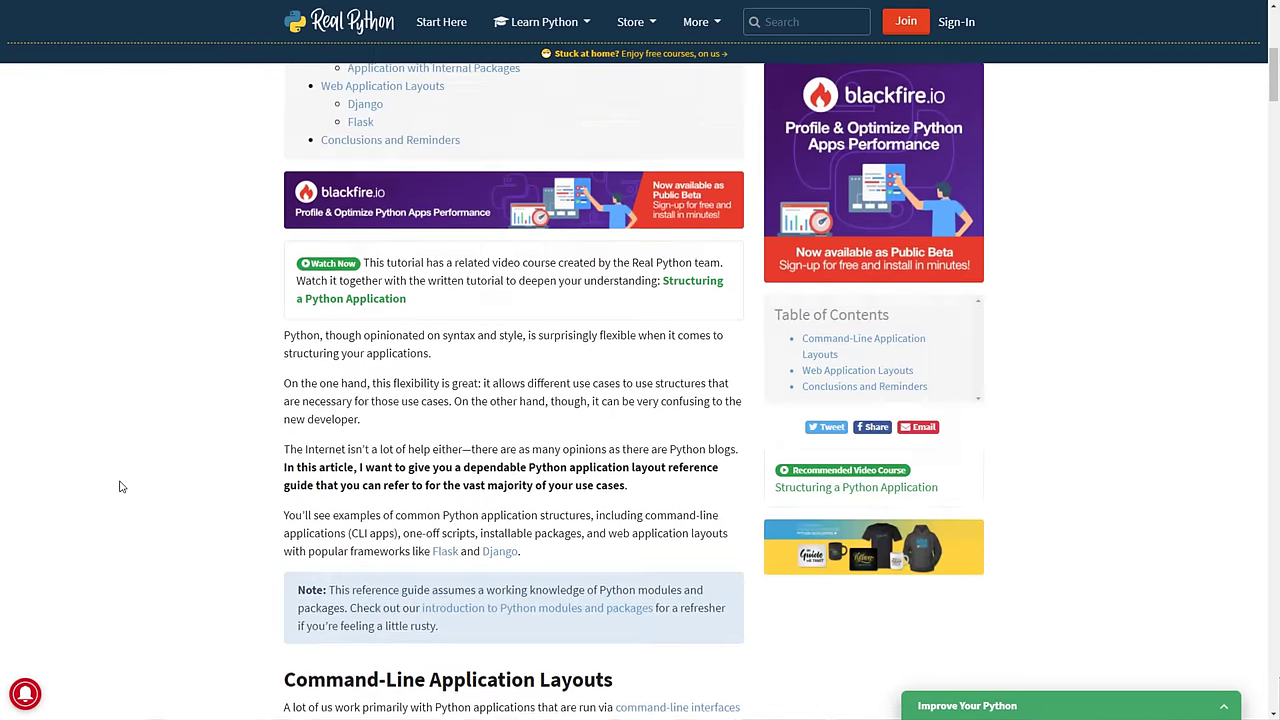
scroll("down", 3)
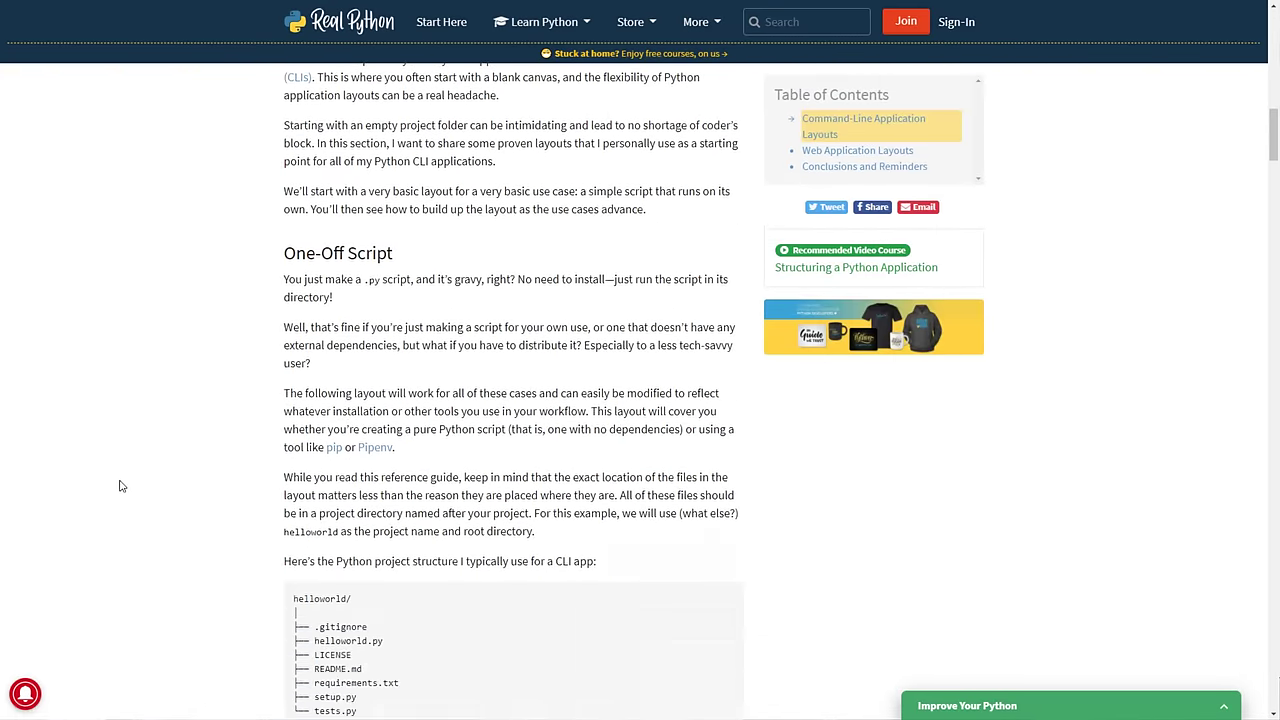
scroll("down", 3)
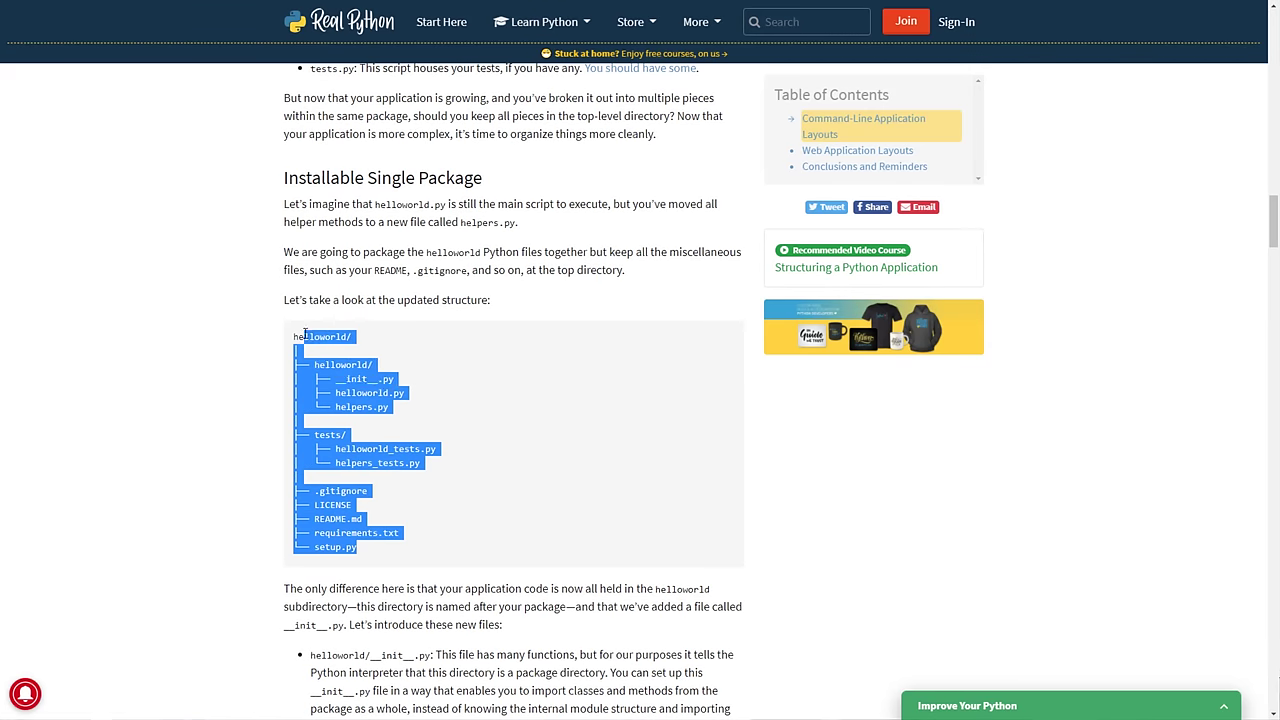
left_click(268, 523)
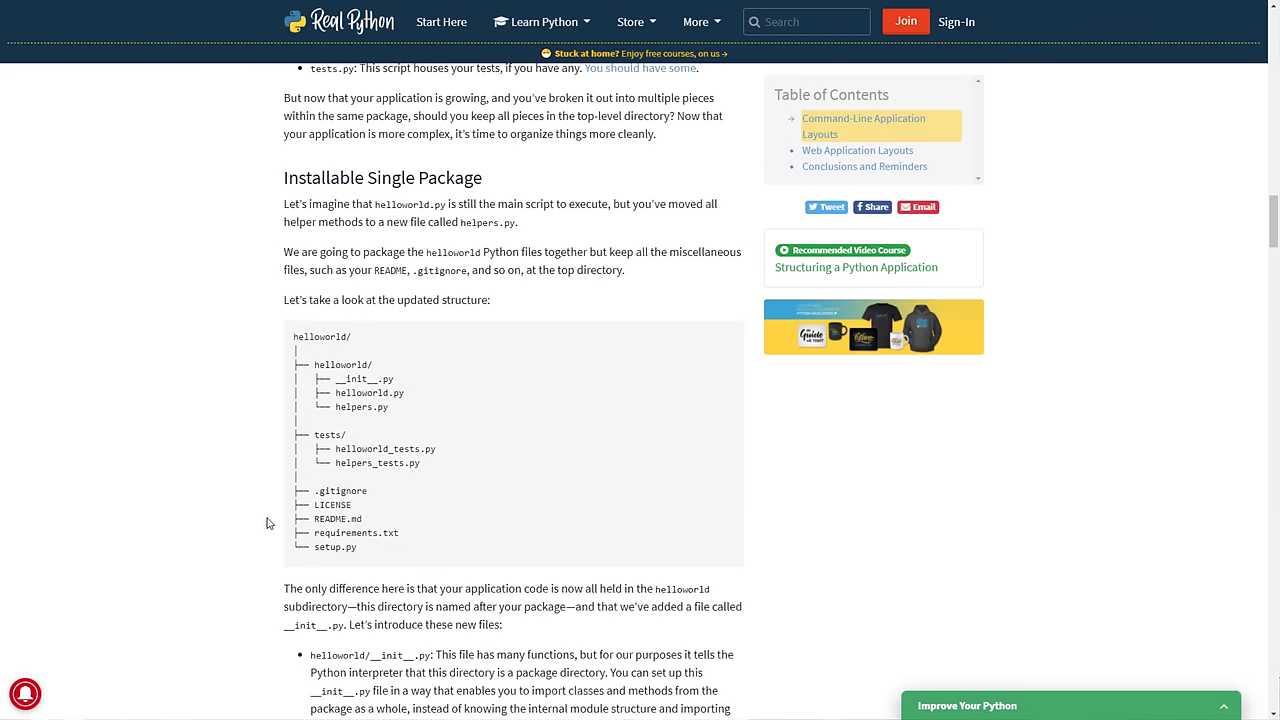
mouse_move(147, 527)
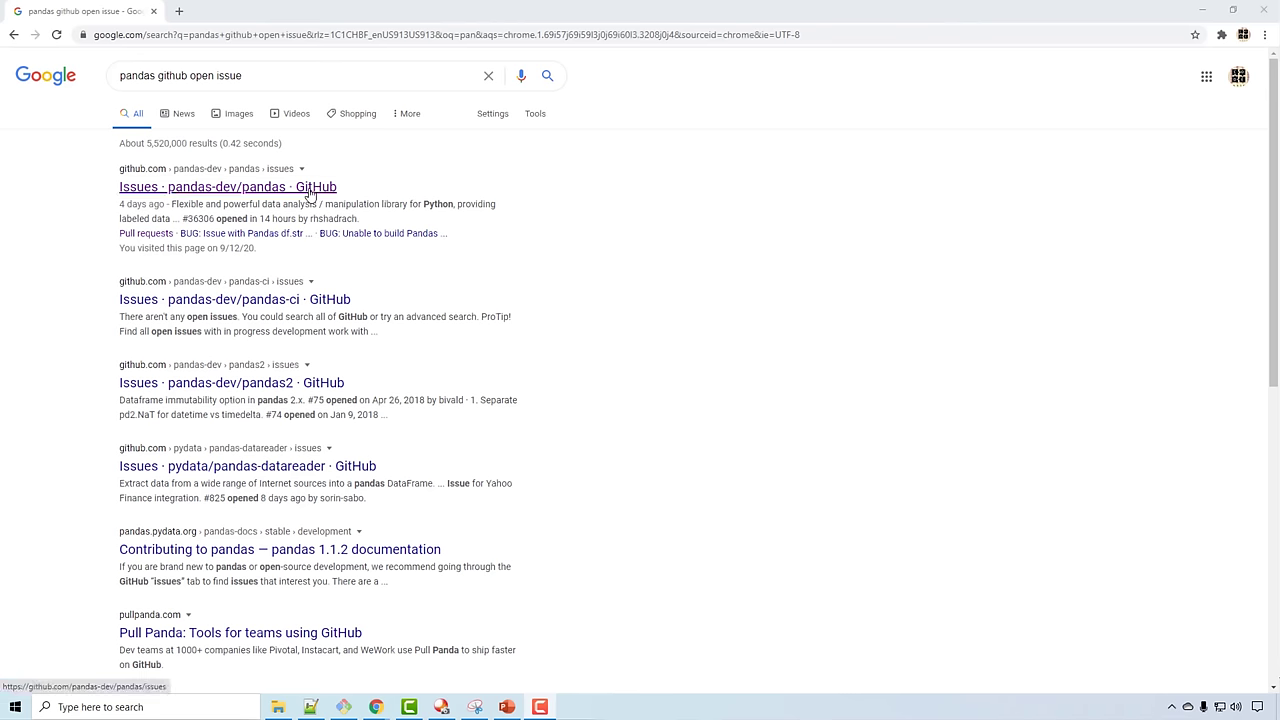
Step: Open the 'Issues · pandas-dev/pandas' result and scroll the newest open issues
left_click(228, 186)
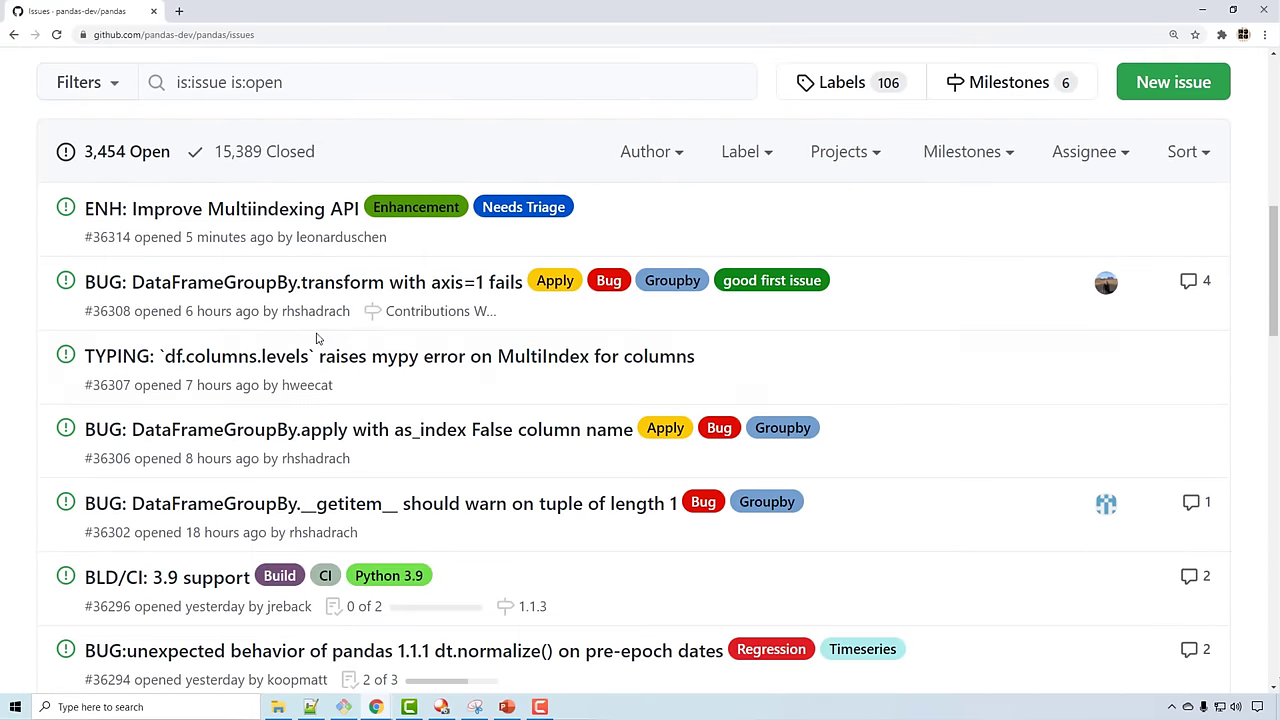
scroll("down", 3)
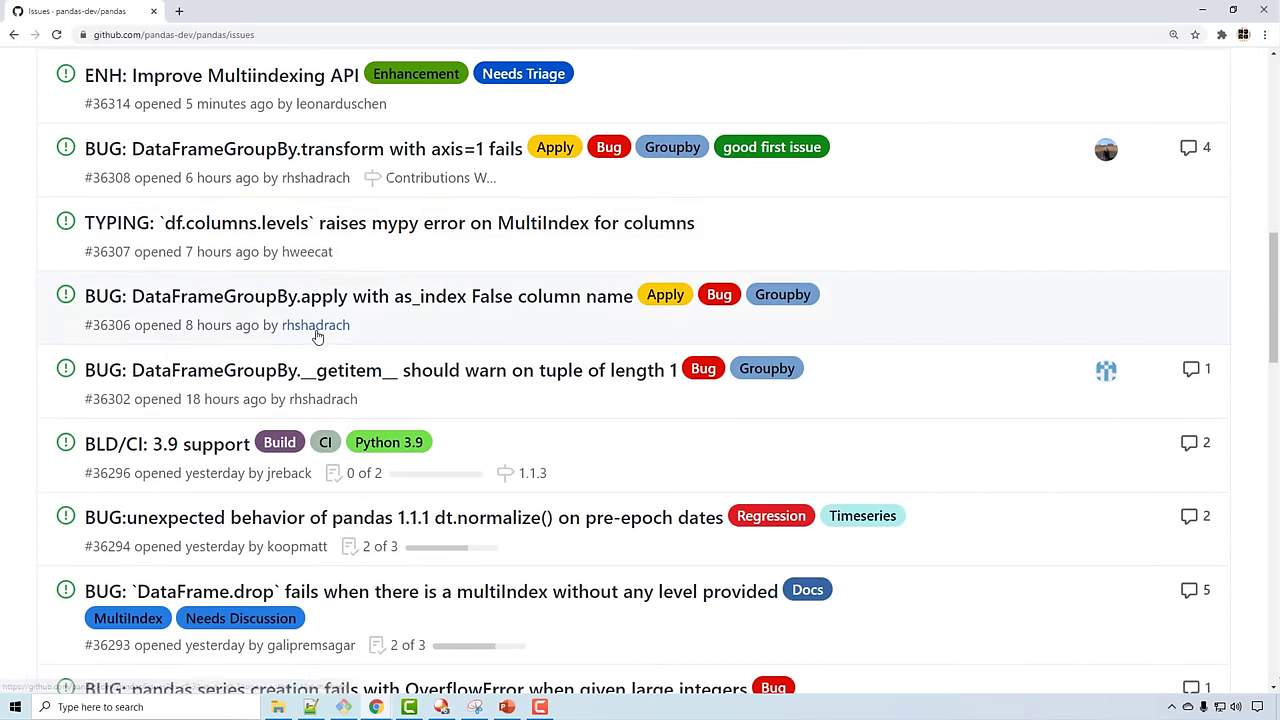
scroll("up", 3)
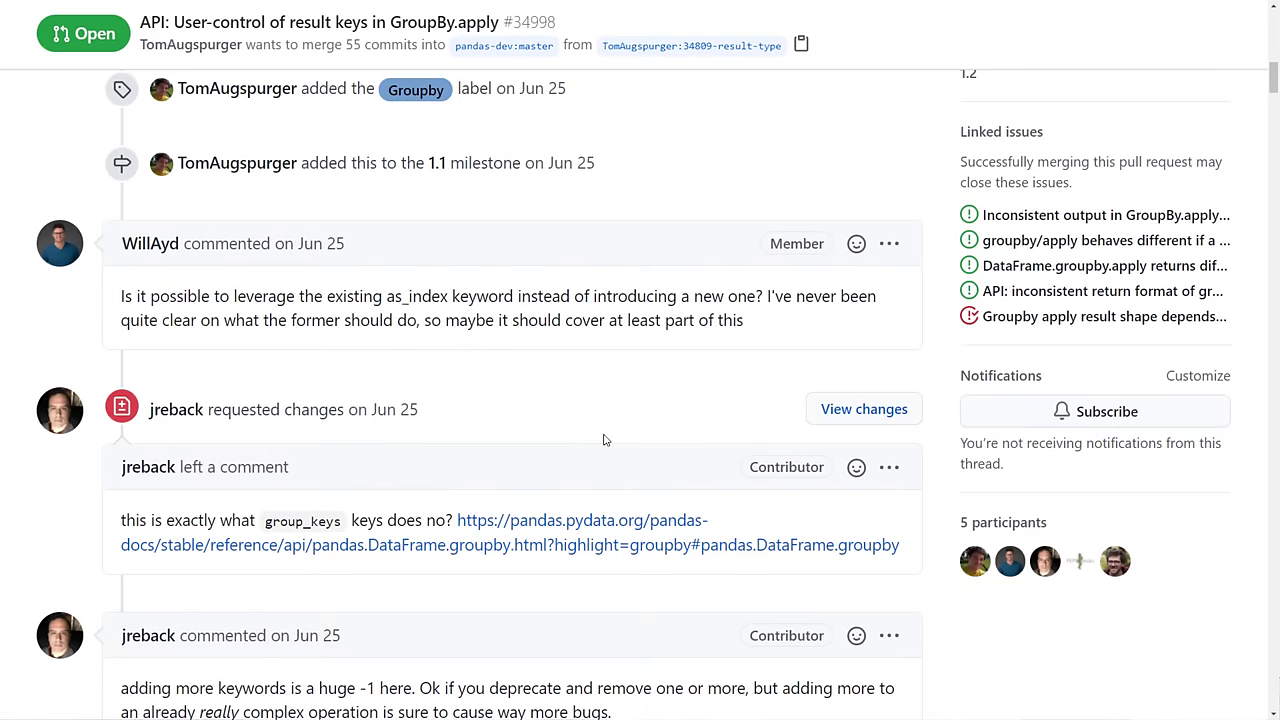
Step: Read the PR #34998 conversation, then play codebasics' programming-experience video on YouTube
scroll("up", 3)
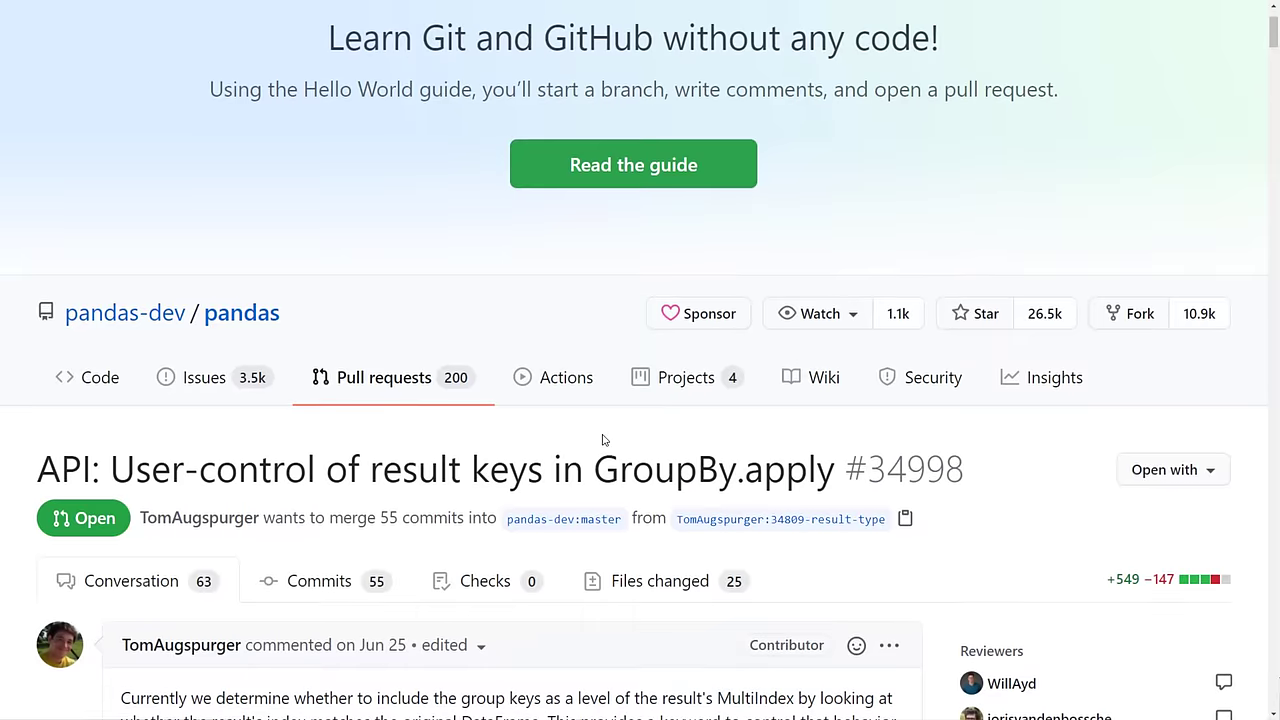
scroll("down", 3)
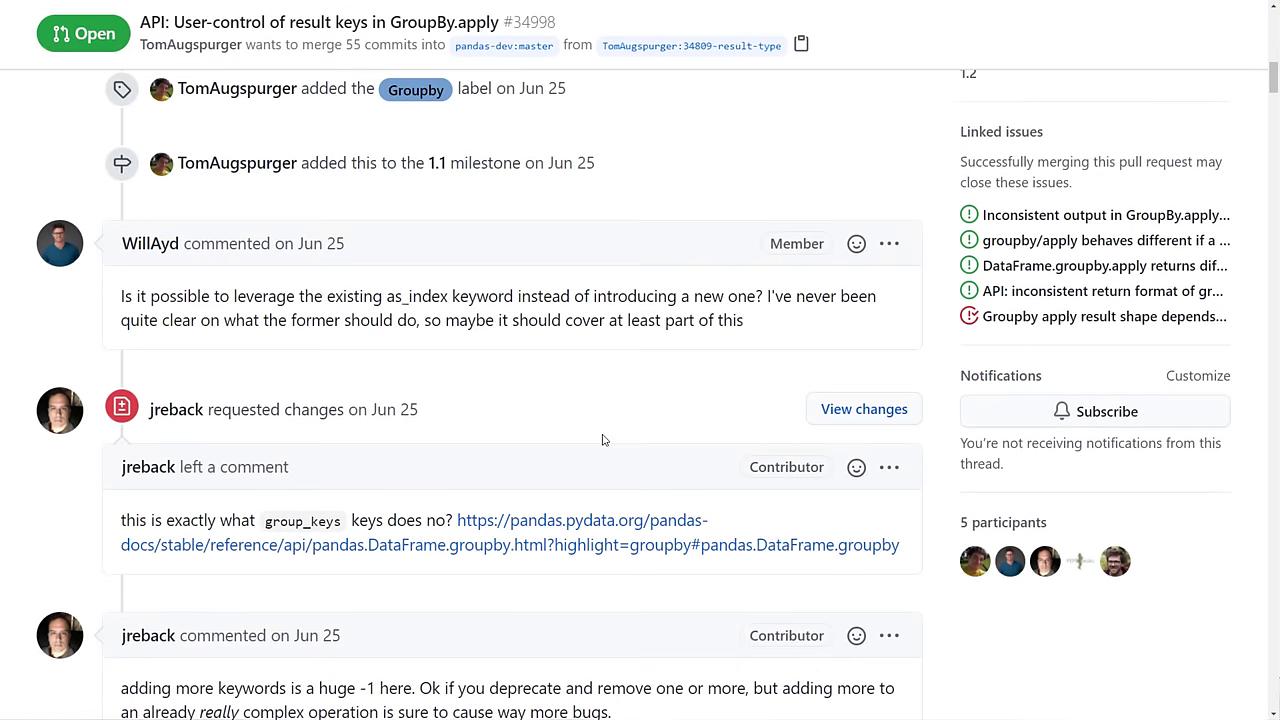
scroll("down", 3)
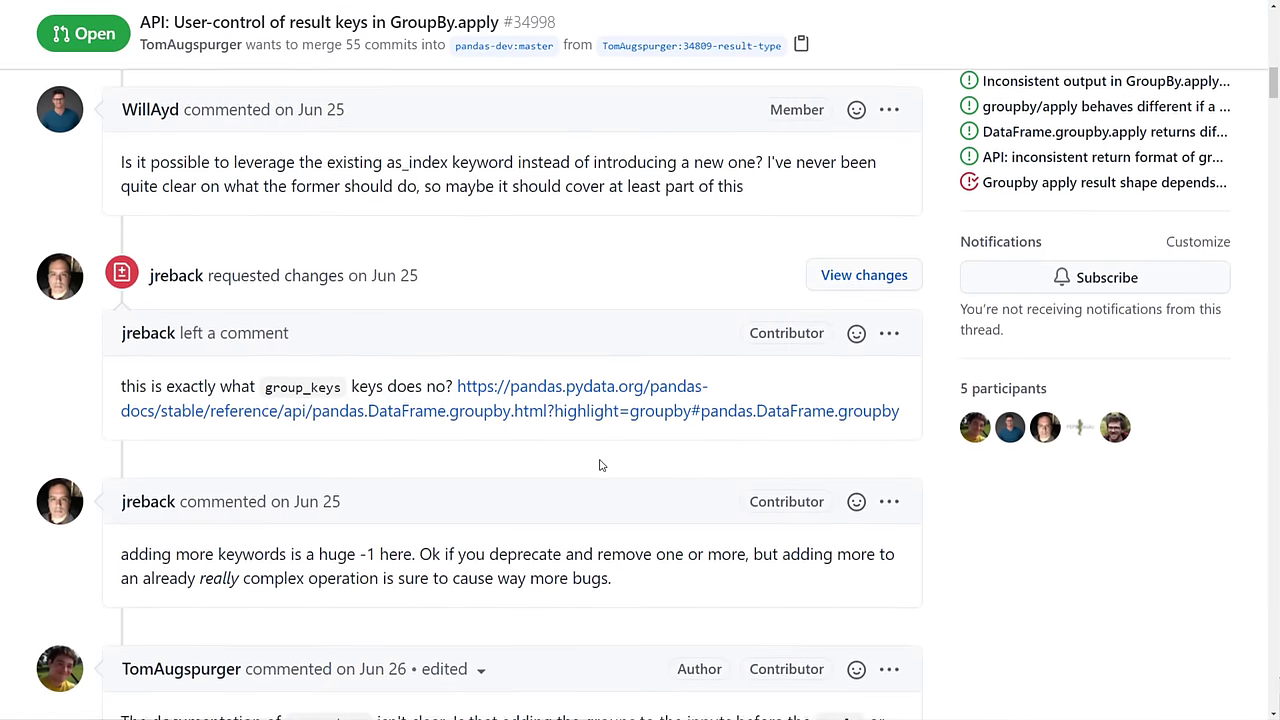
scroll("down", 3)
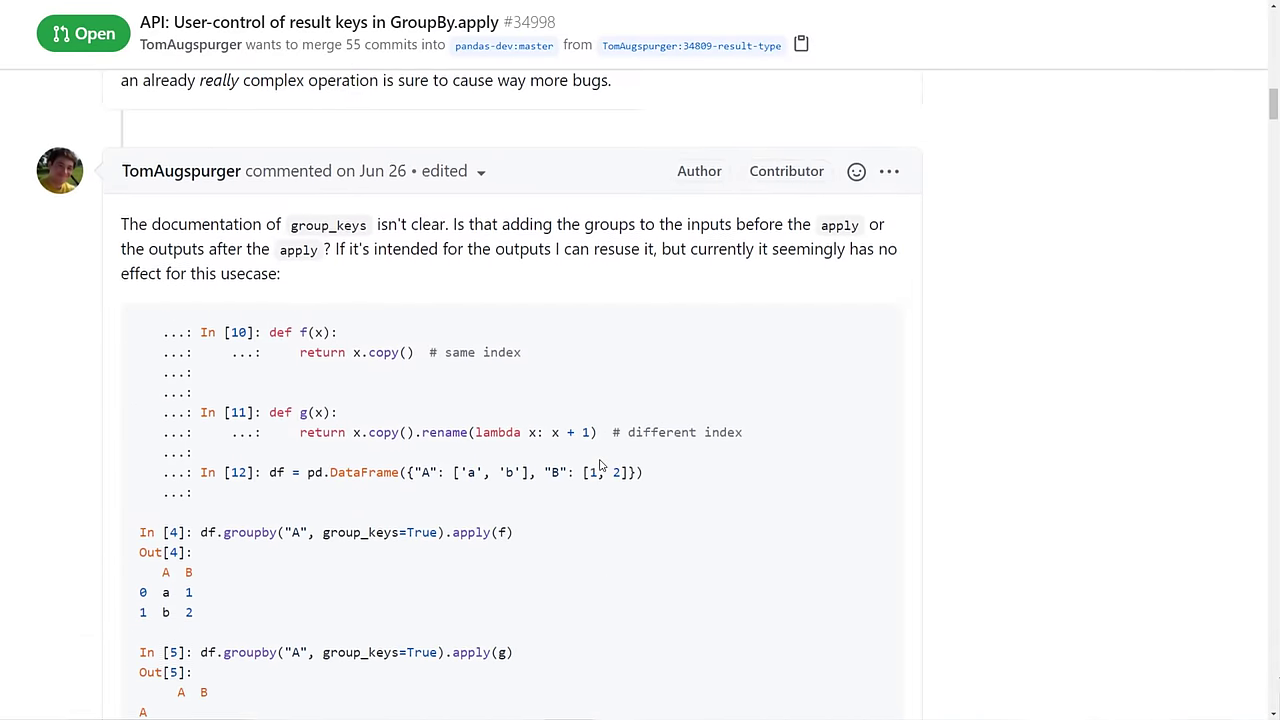
scroll("down", 3)
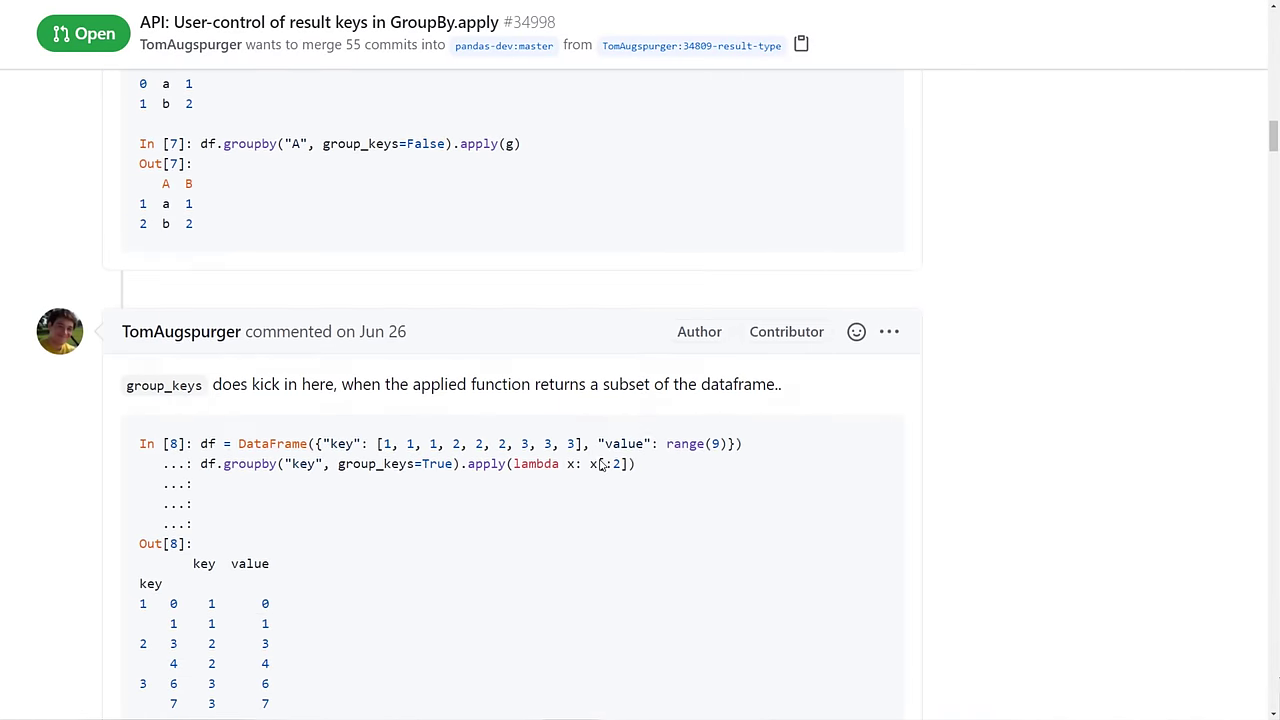
scroll("down", 3)
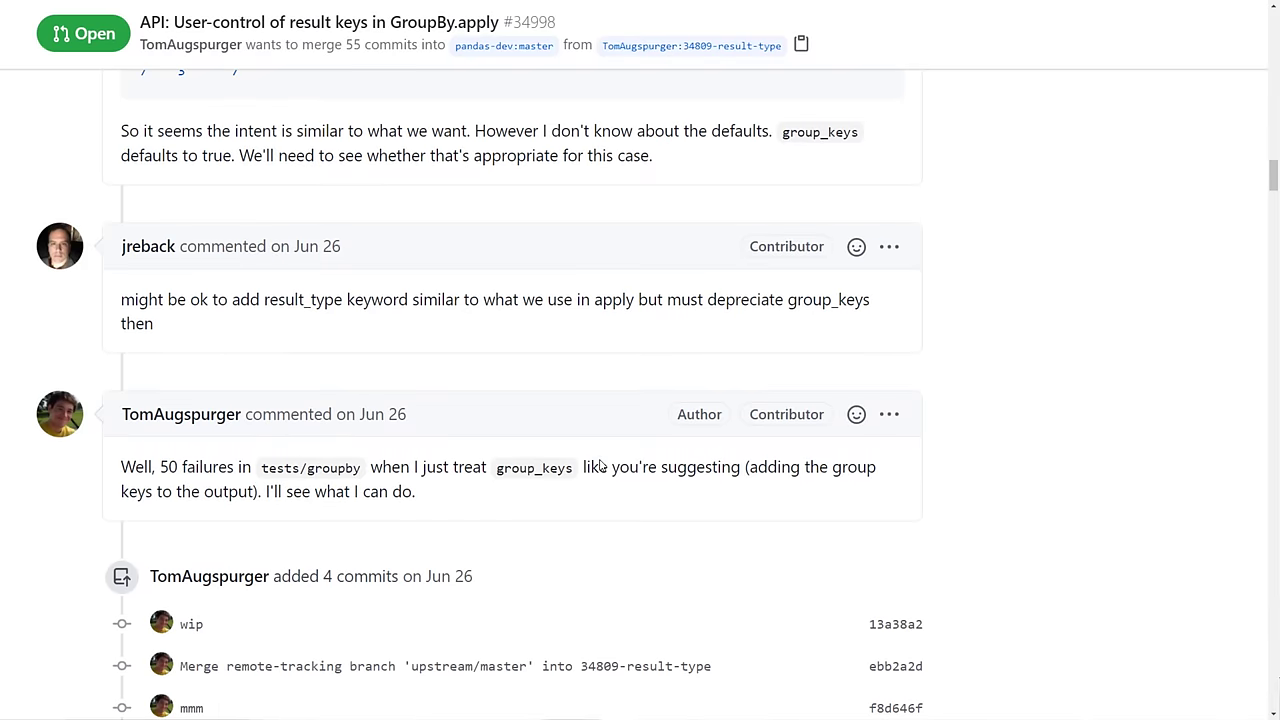
scroll("down", 3)
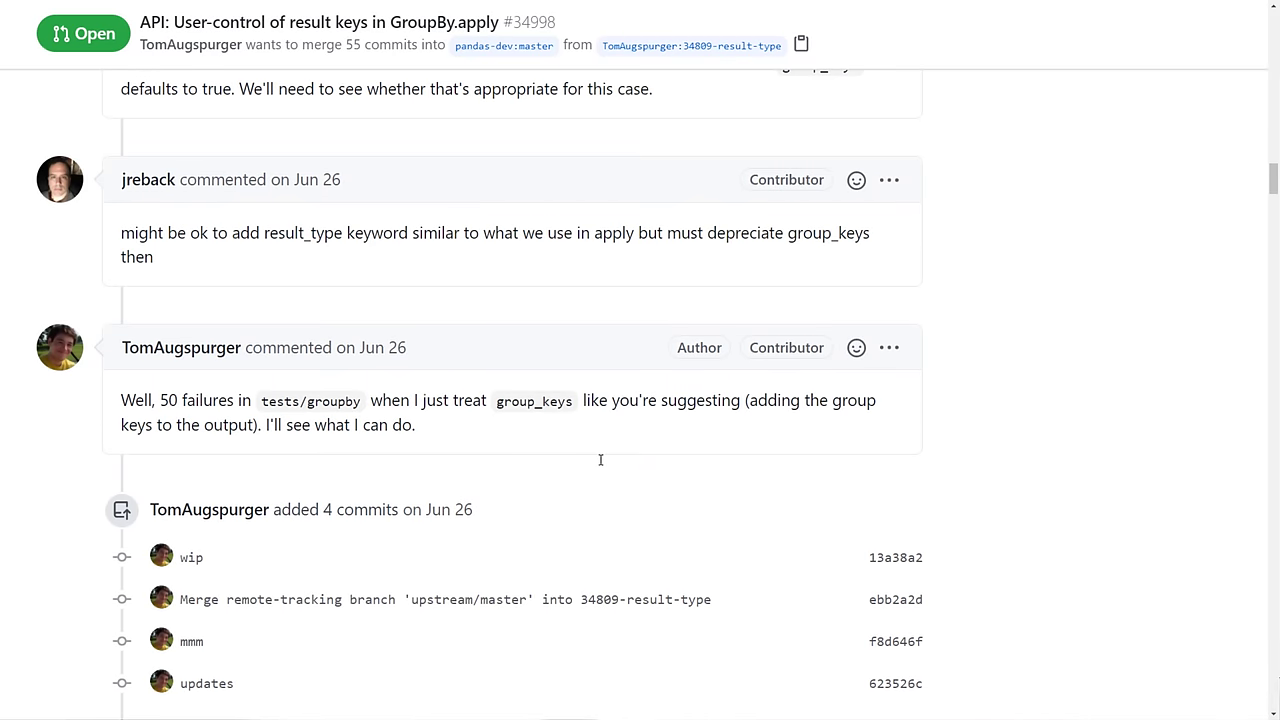
left_click(210, 11)
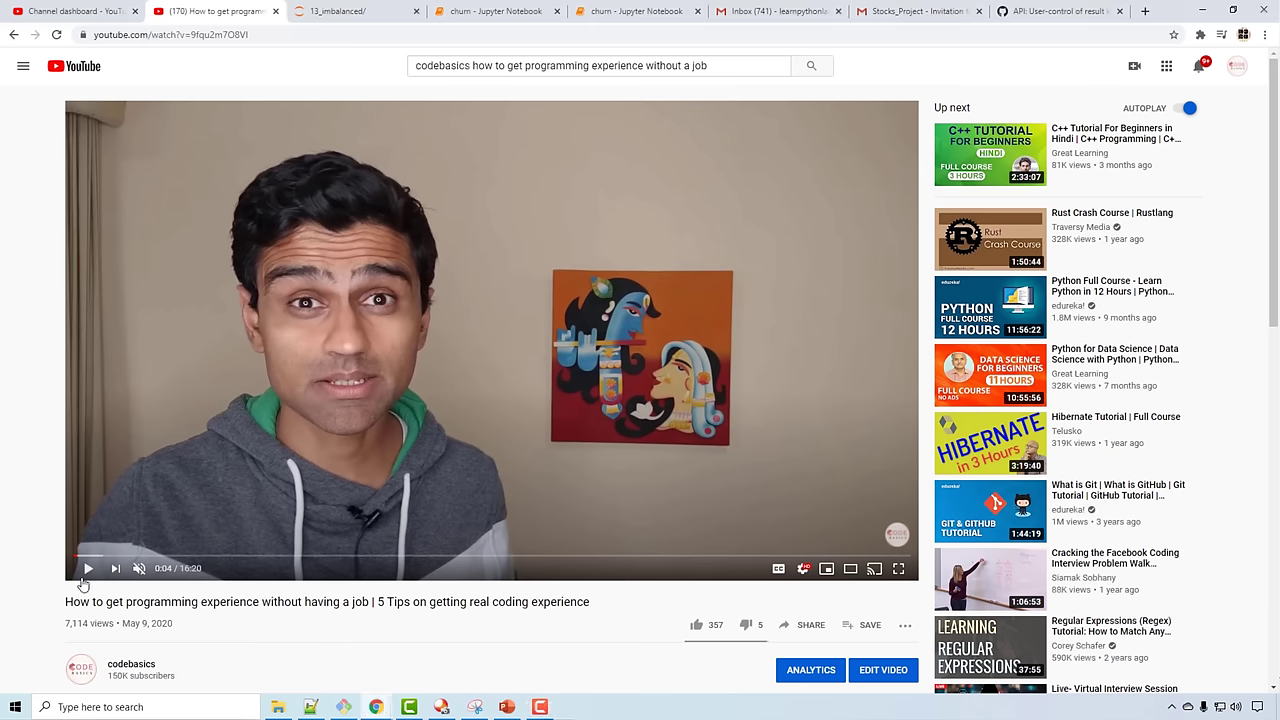
left_click(88, 568)
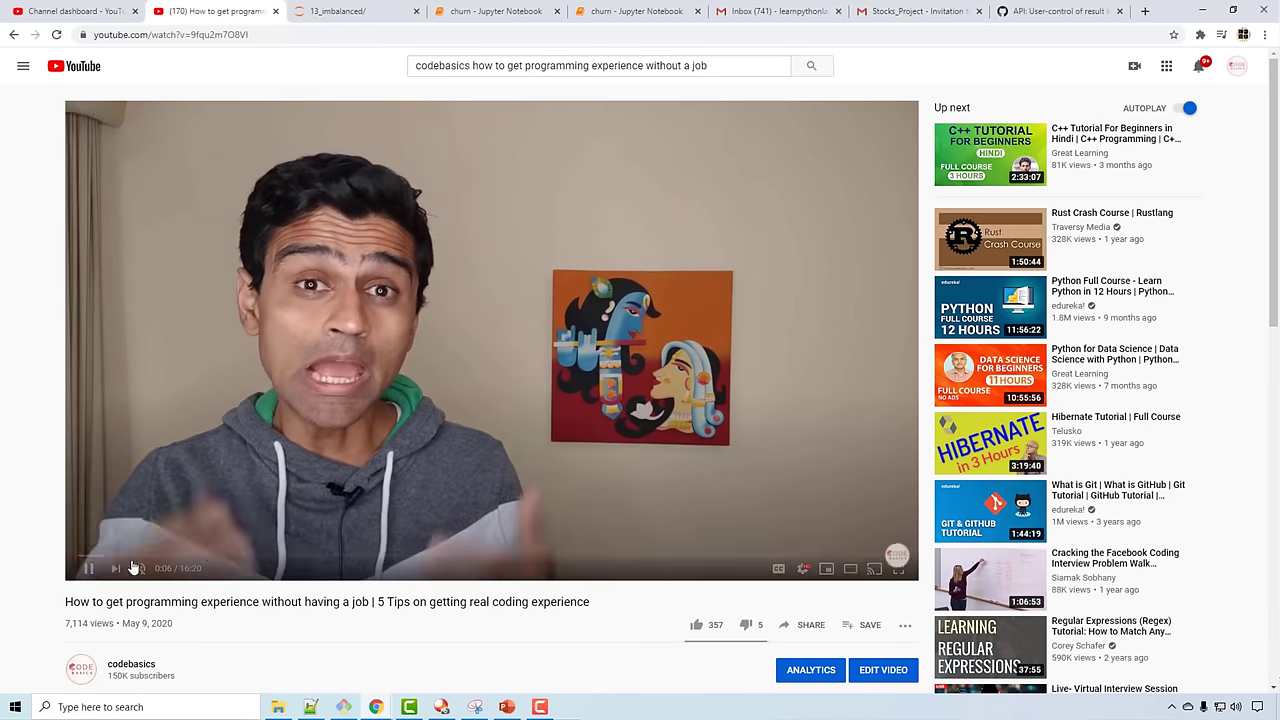